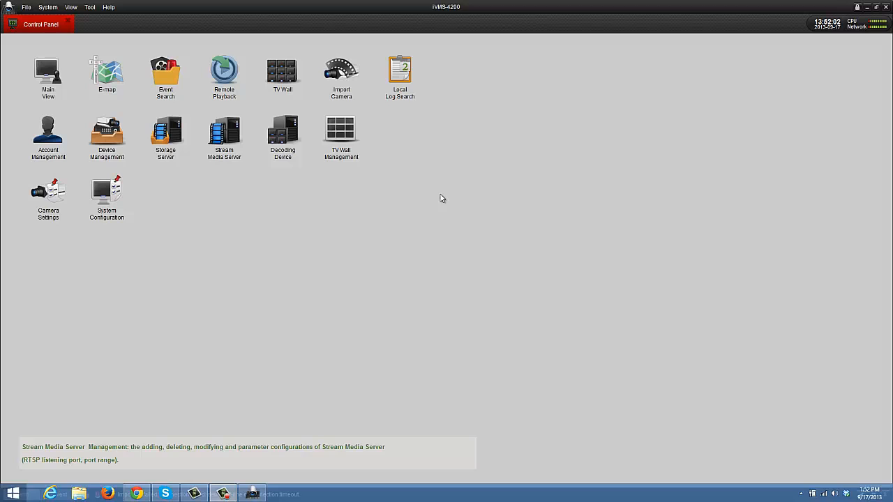
pyautogui.moveTo(51, 53)
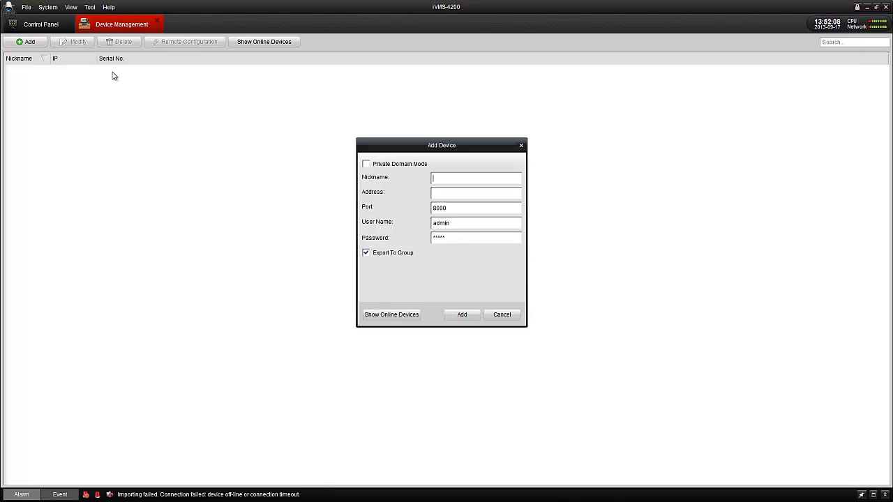
# Name the new device NVR and enter its address 10.1.10.111
pyautogui.click(474, 179)
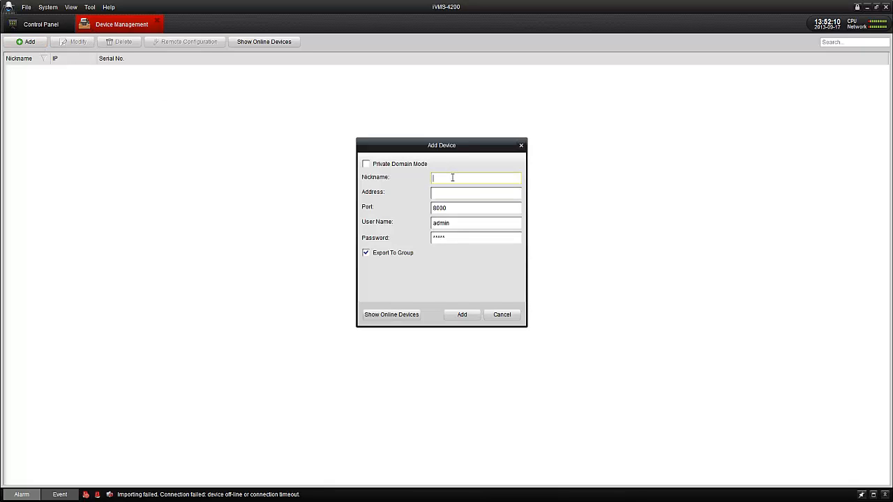
pyautogui.write('N')
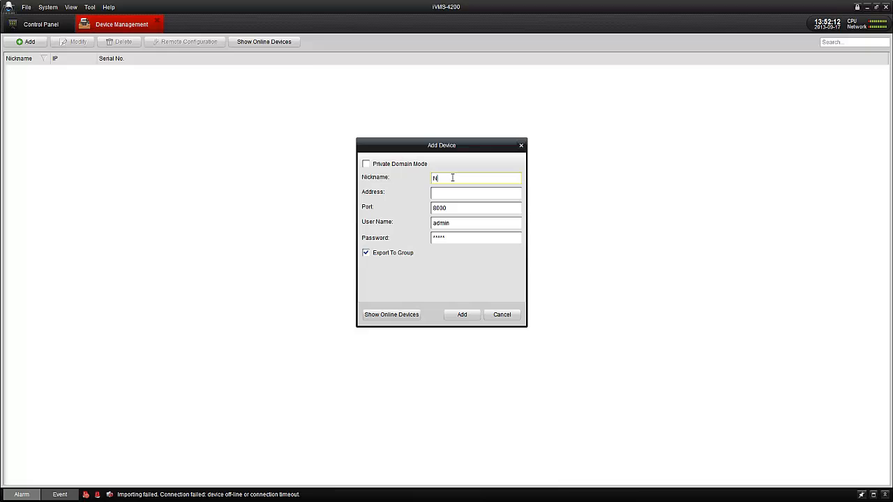
pyautogui.write('VR')
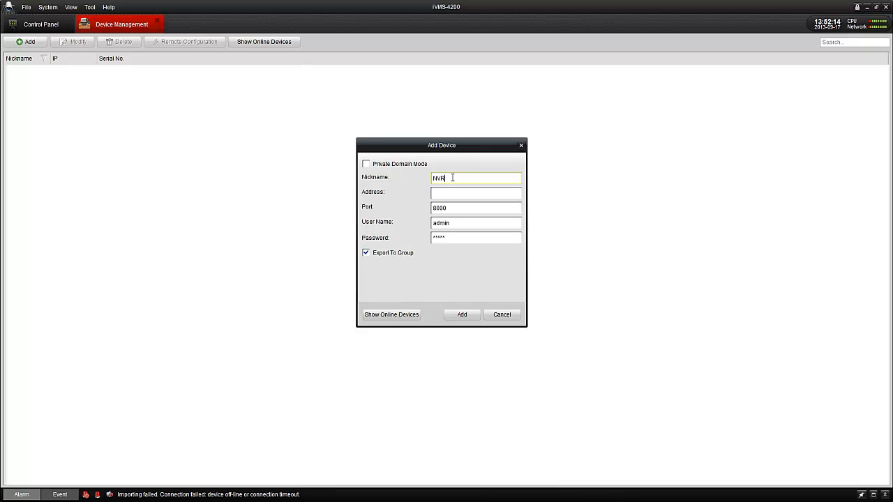
pyautogui.write('1')
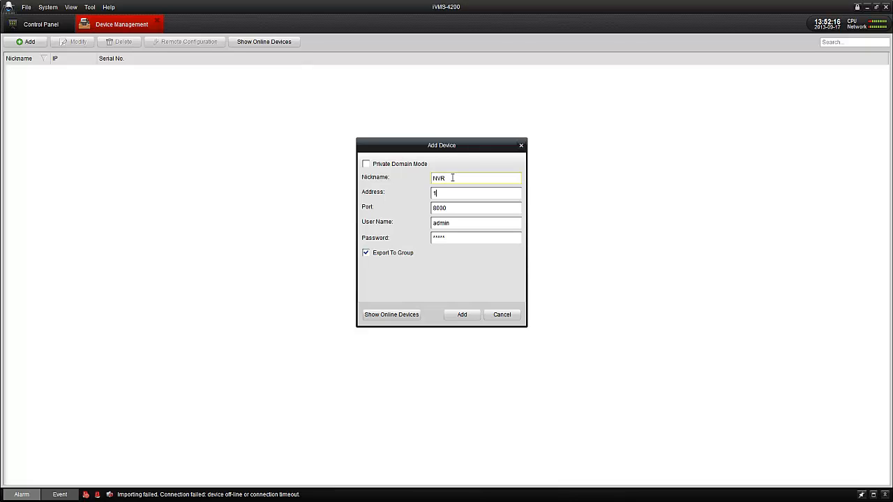
pyautogui.write('0.1.10.111')
pyautogui.click(475, 207)
pyautogui.write('8001')
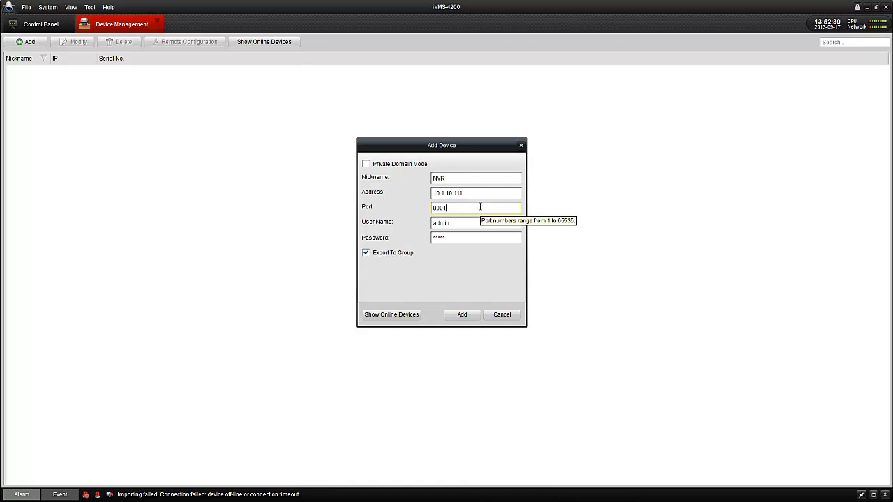
# Set port 8001 with the admin user and password, then add the NVR to the list
pyautogui.click(454, 223)
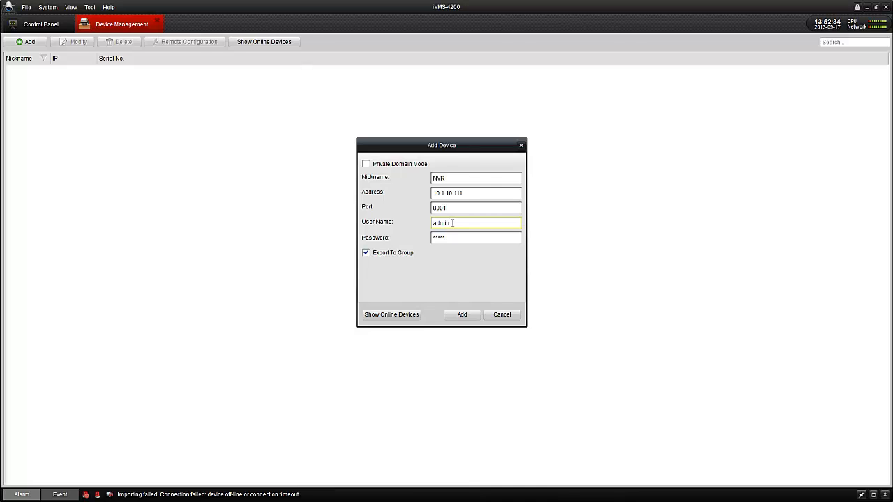
pyautogui.click(475, 237)
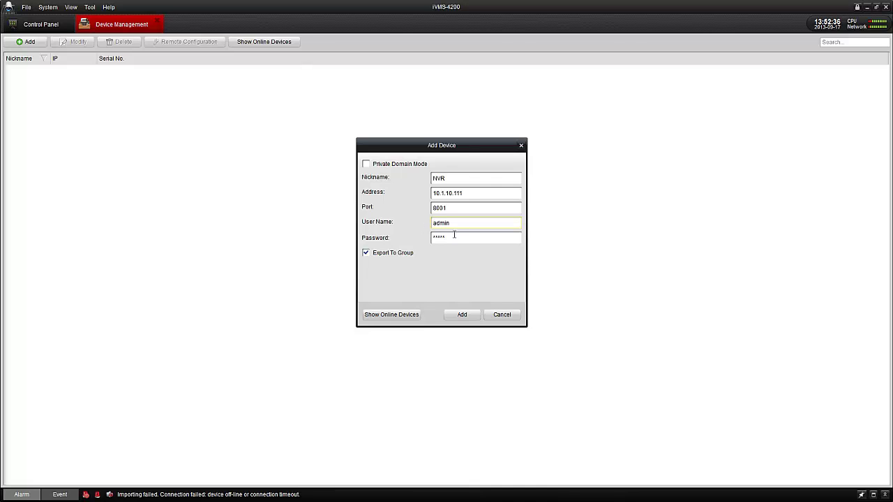
pyautogui.click(474, 237)
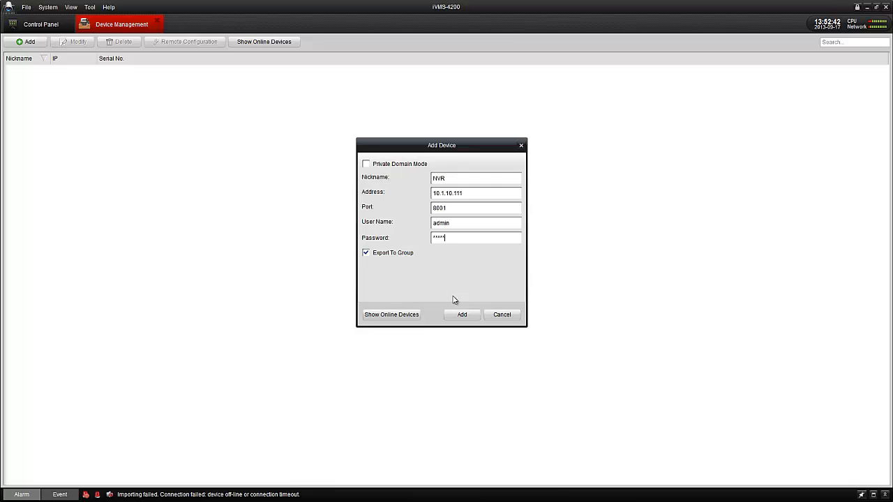
pyautogui.moveTo(460, 301)
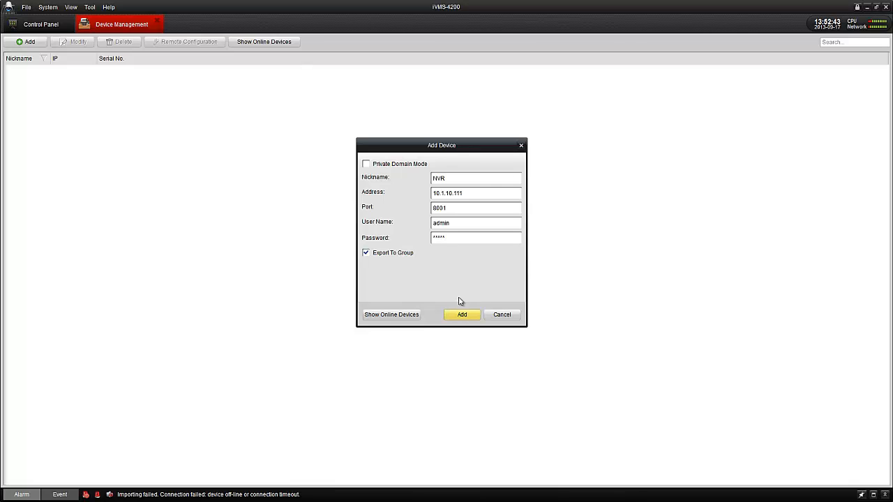
pyautogui.click(460, 315)
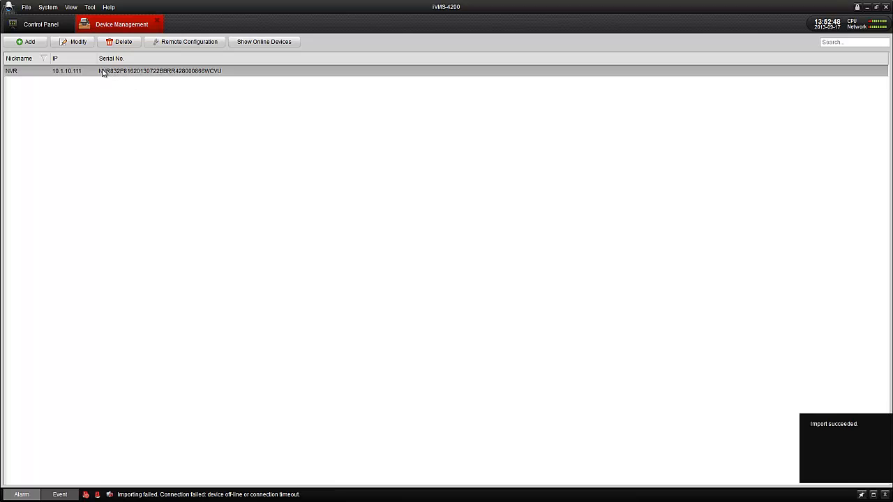
# Return to the Control Panel home screen
pyautogui.click(42, 25)
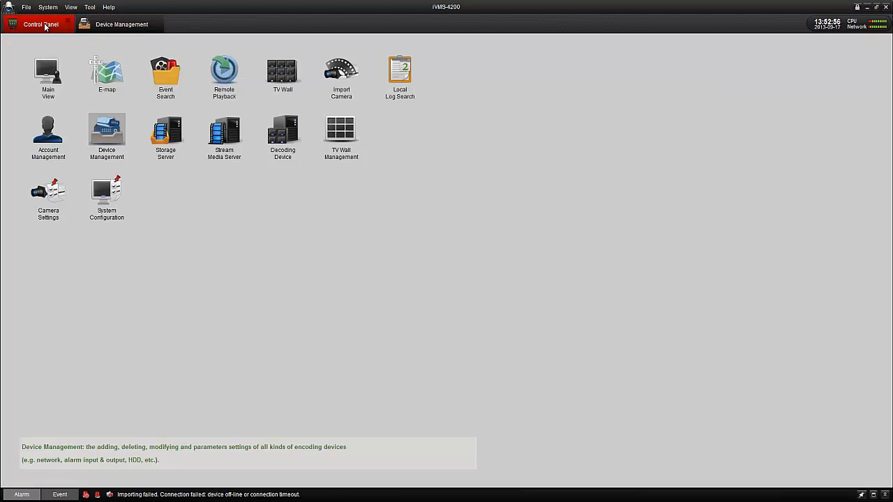
# Start live video of NVR_IP_Camera01 in Main View, stop it, then start live view for all four cameras
pyautogui.click(41, 76)
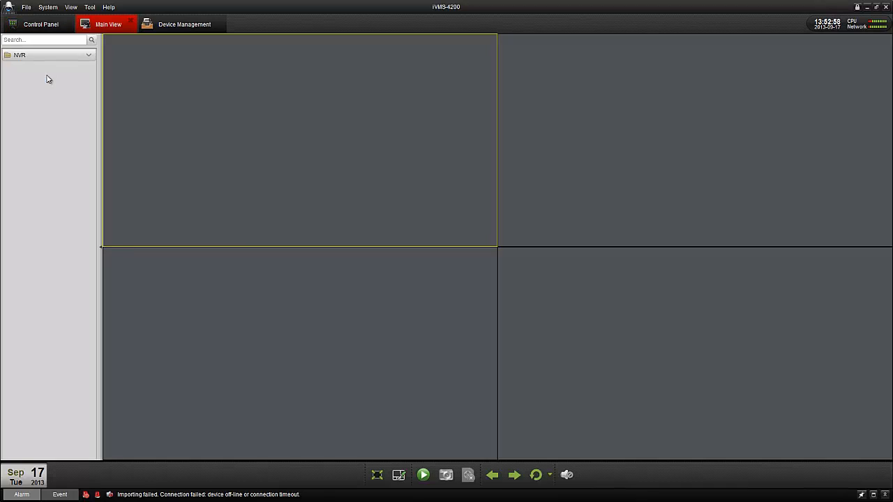
pyautogui.click(87, 53)
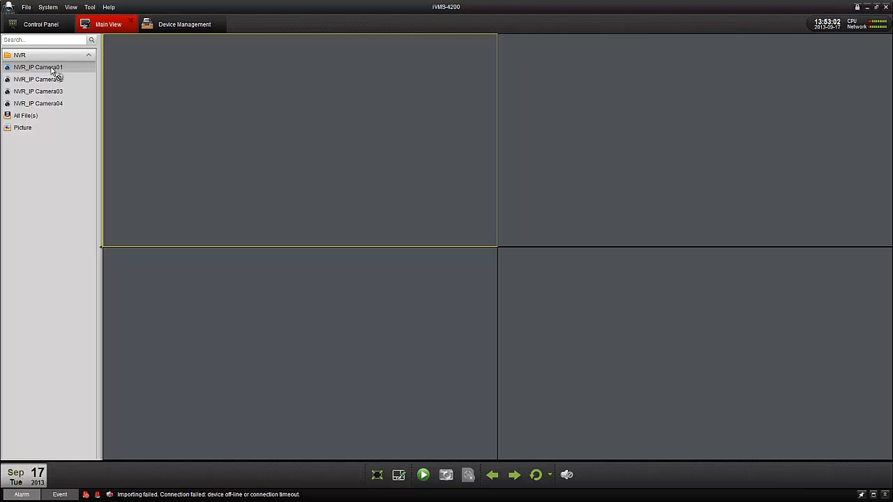
pyautogui.doubleClick(39, 67)
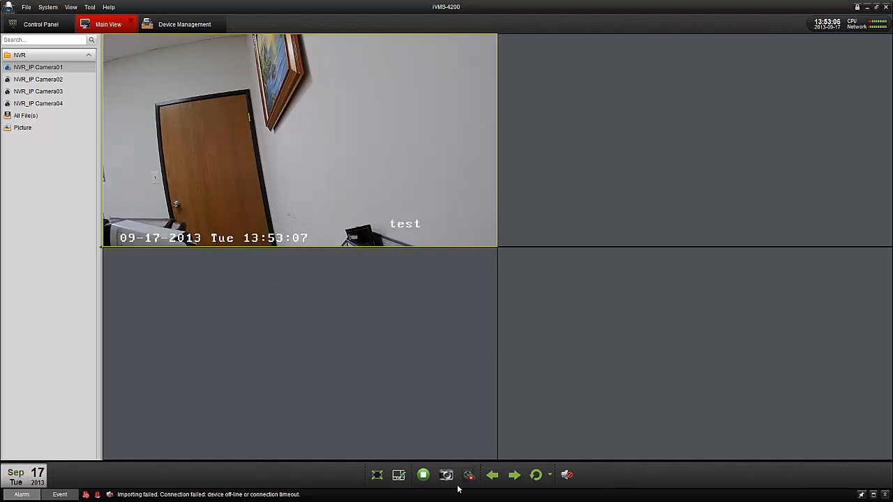
pyautogui.click(424, 477)
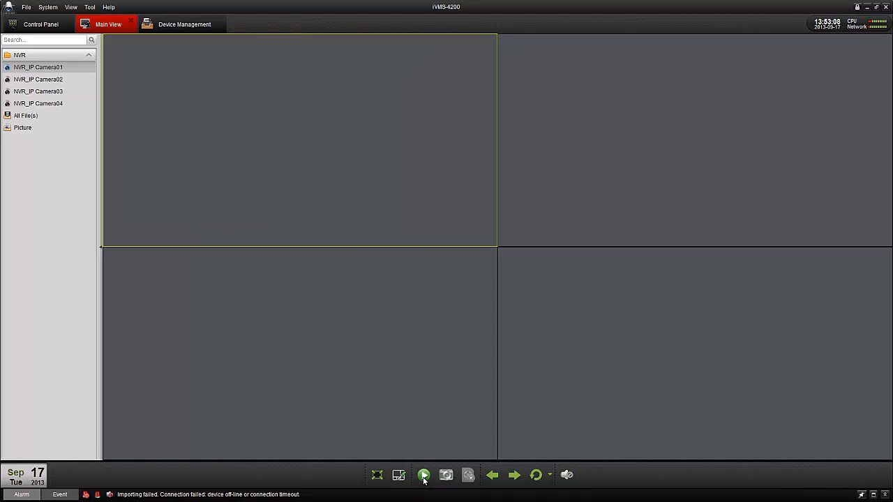
pyautogui.click(424, 474)
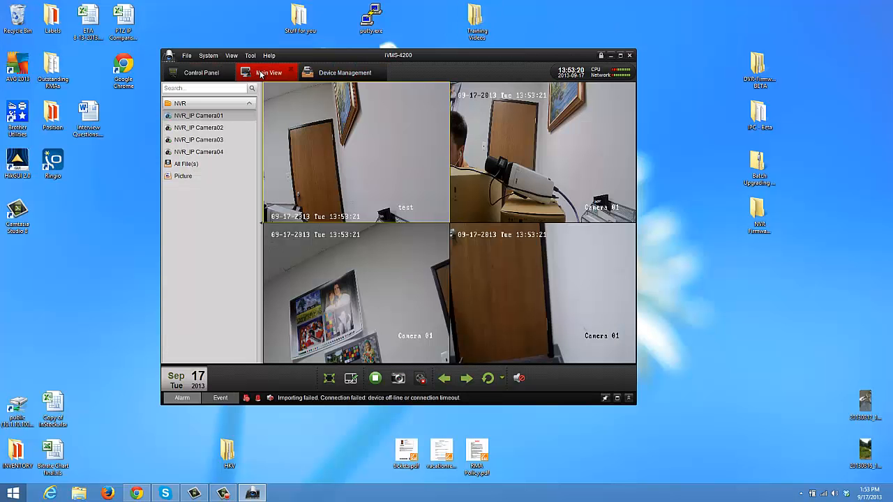
# Open a second Main View from the Control Panel
pyautogui.click(201, 73)
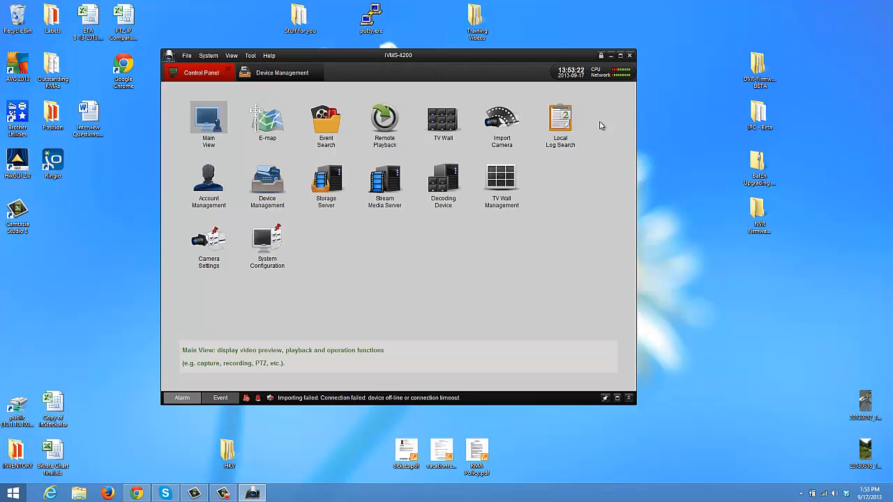
pyautogui.click(209, 119)
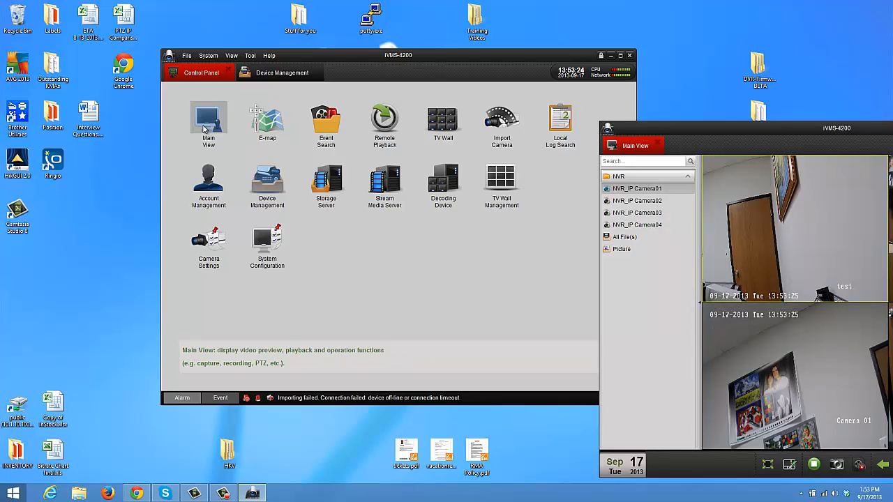
pyautogui.click(207, 119)
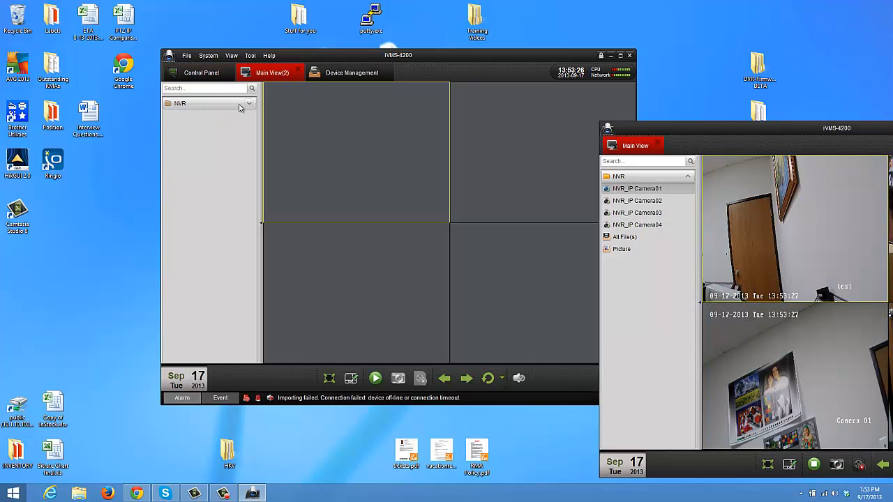
pyautogui.click(248, 104)
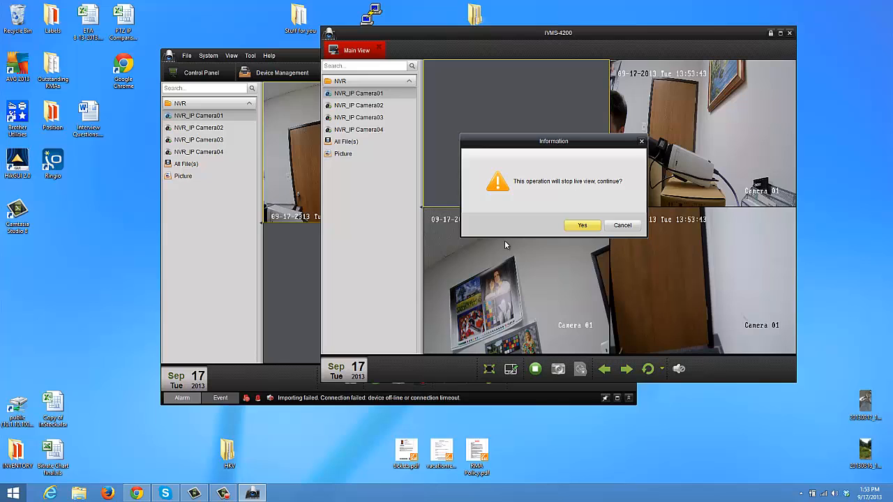
# Confirm stopping the current live view and switch to the Device Management list
pyautogui.click(581, 224)
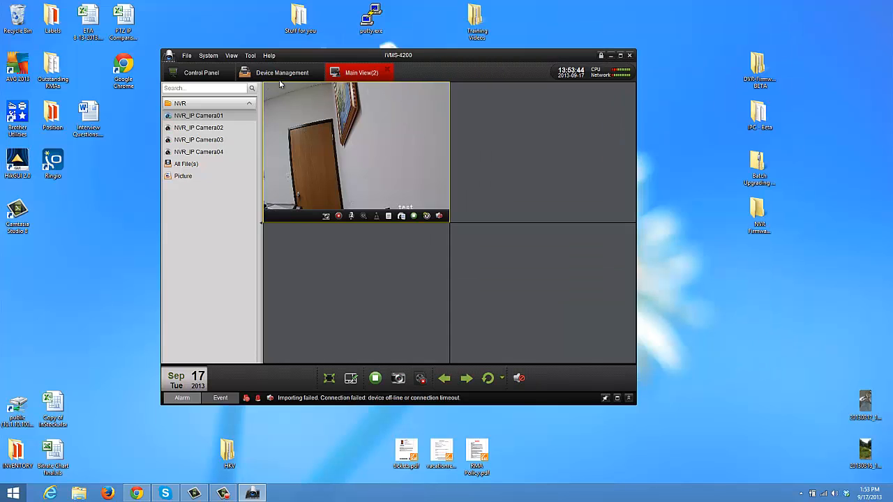
pyautogui.click(283, 72)
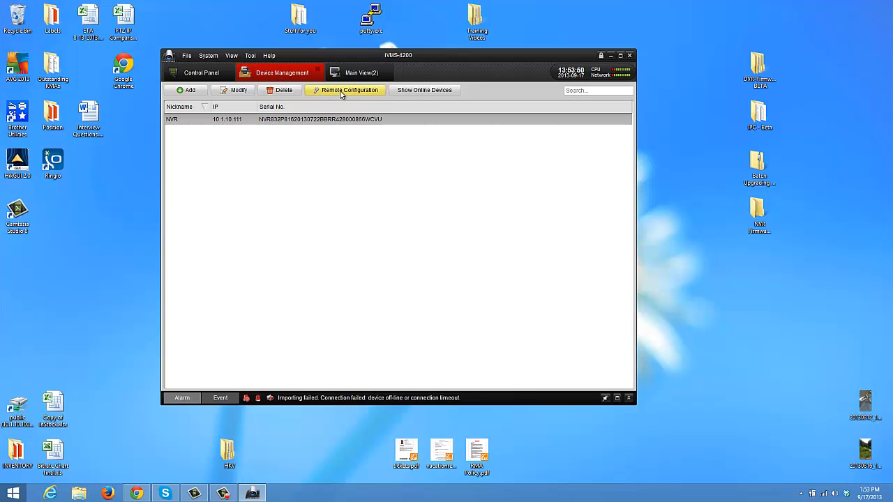
pyautogui.moveTo(335, 101)
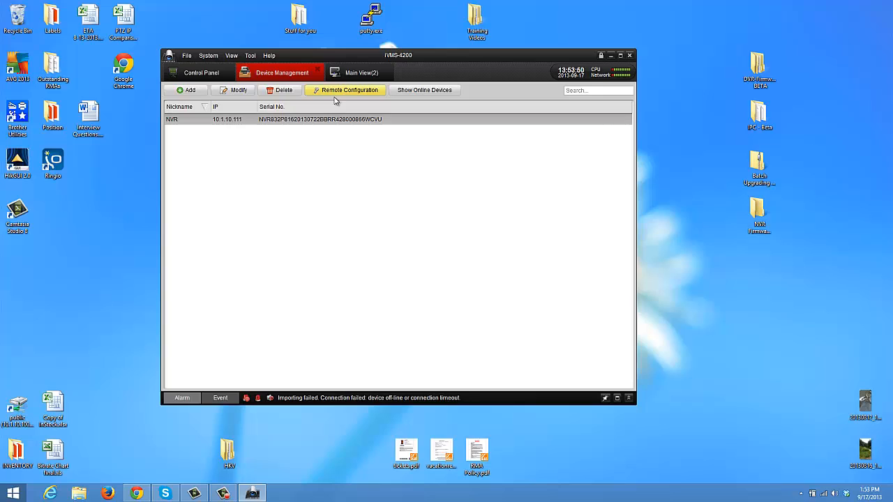
# Browse the NVR's remote camera, user and exception parameters, then close Device Parameters
pyautogui.click(345, 89)
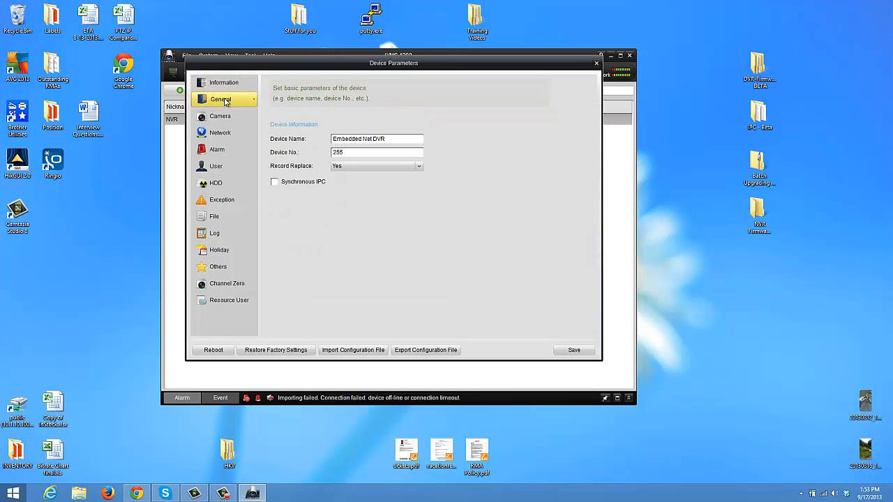
pyautogui.click(220, 116)
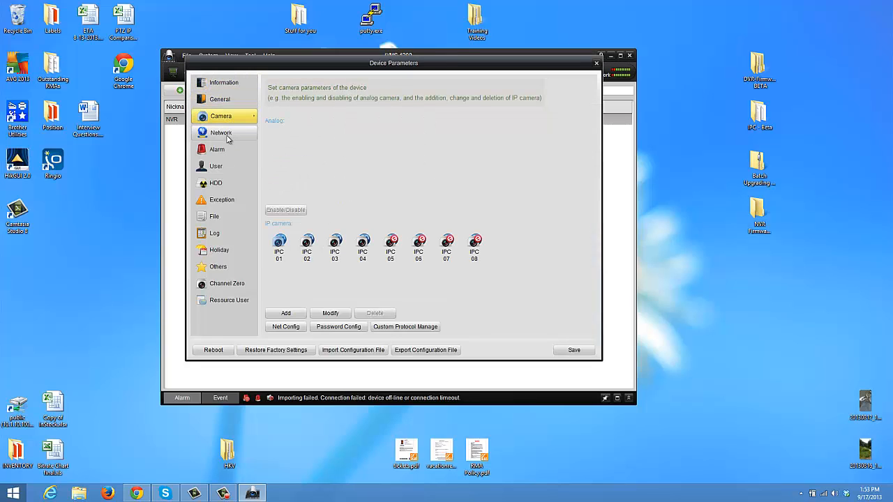
pyautogui.click(218, 166)
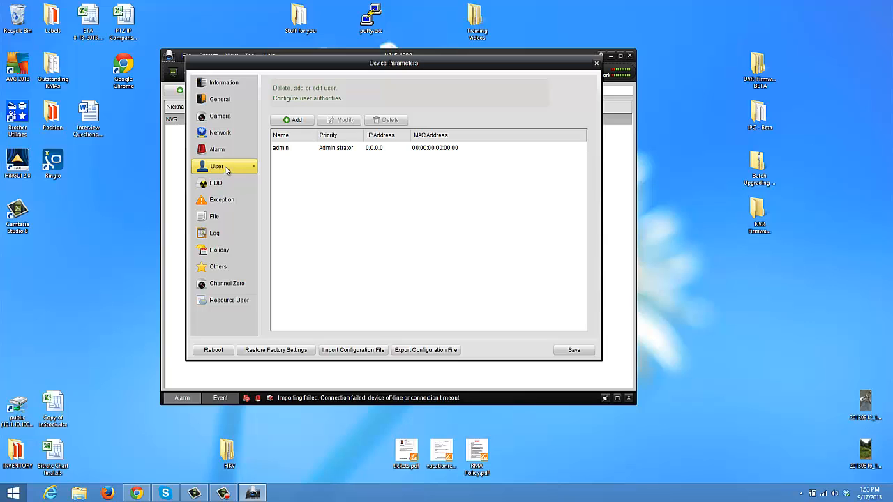
pyautogui.click(292, 120)
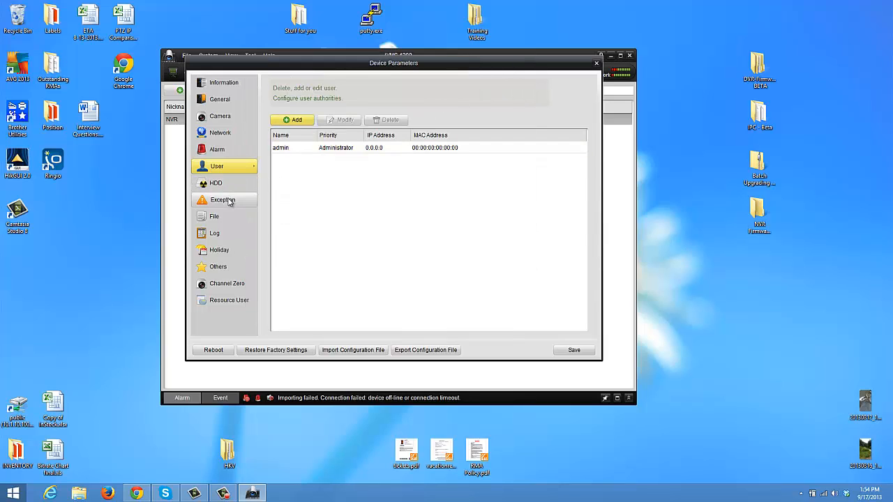
pyautogui.click(223, 199)
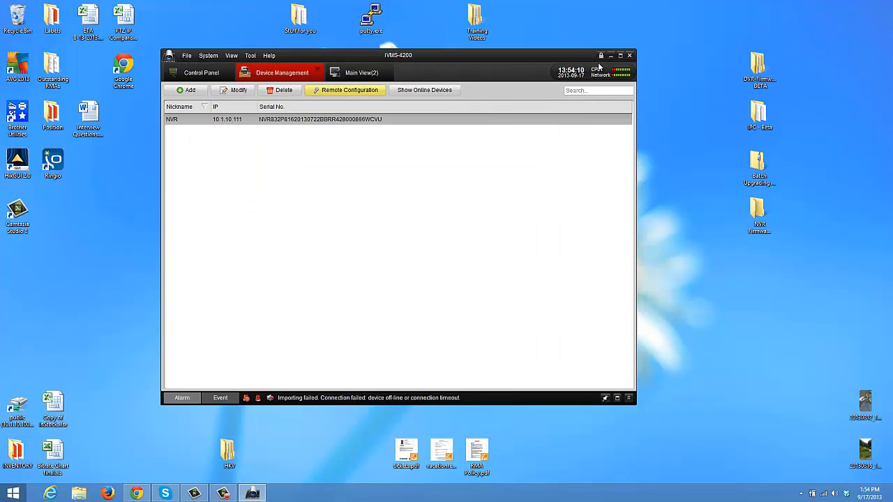
# Leave the live view for the Control Panel, confirming the stop, and maximize the program window
pyautogui.click(360, 72)
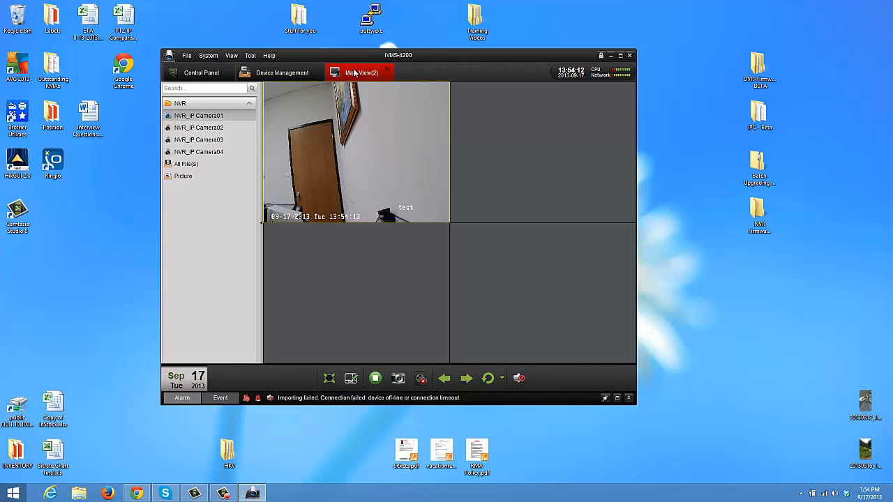
pyautogui.click(201, 72)
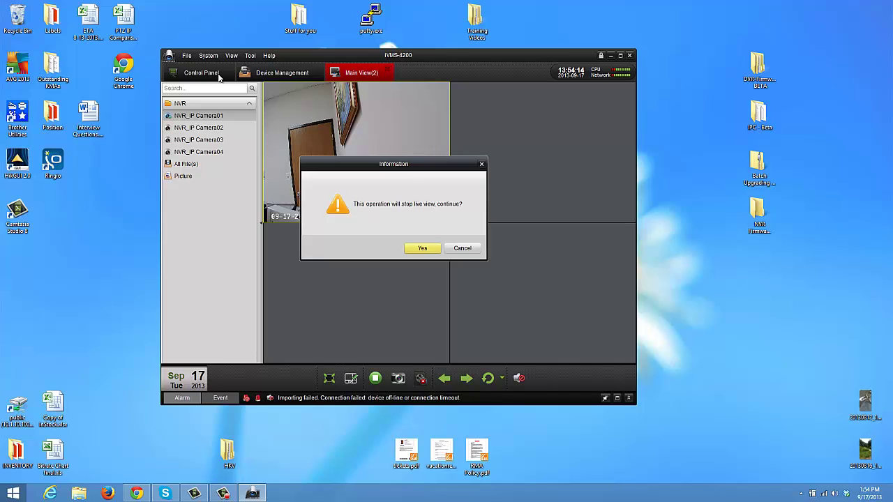
pyautogui.click(421, 249)
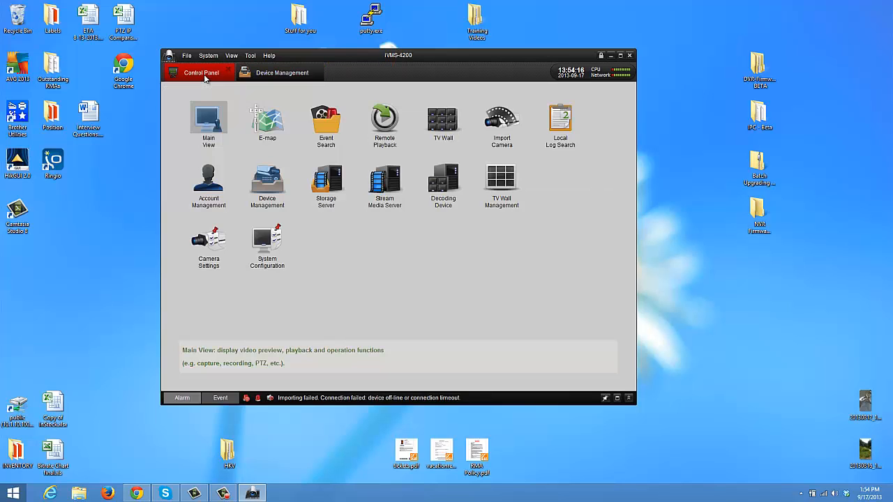
pyautogui.click(619, 56)
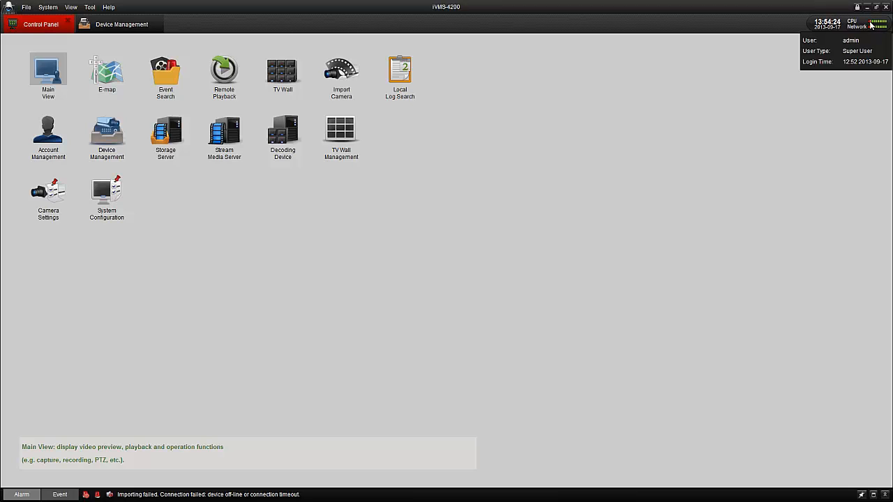
pyautogui.moveTo(405, 72)
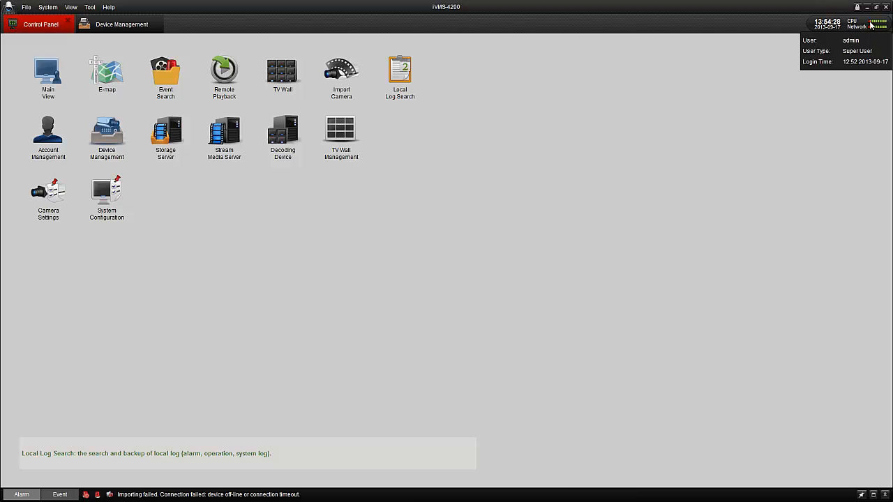
pyautogui.moveTo(117, 53)
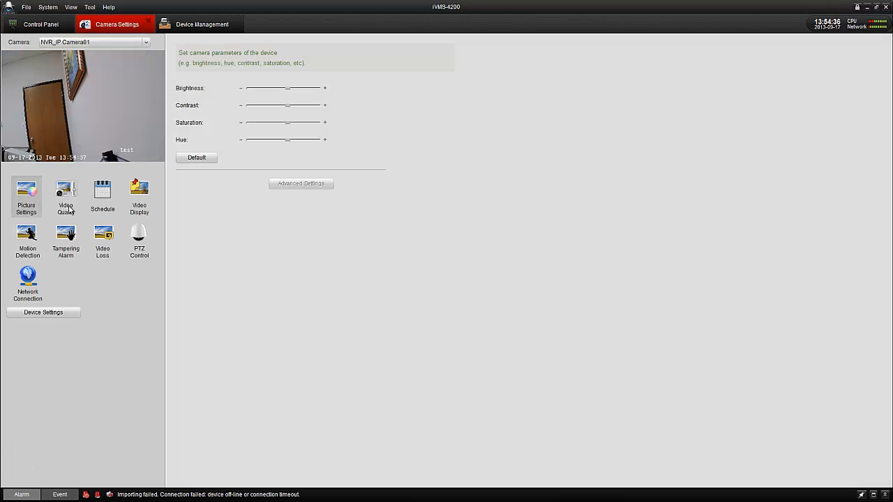
# View Camera01's recording schedule, motion detection and video loss settings, then close Camera Settings
pyautogui.click(102, 196)
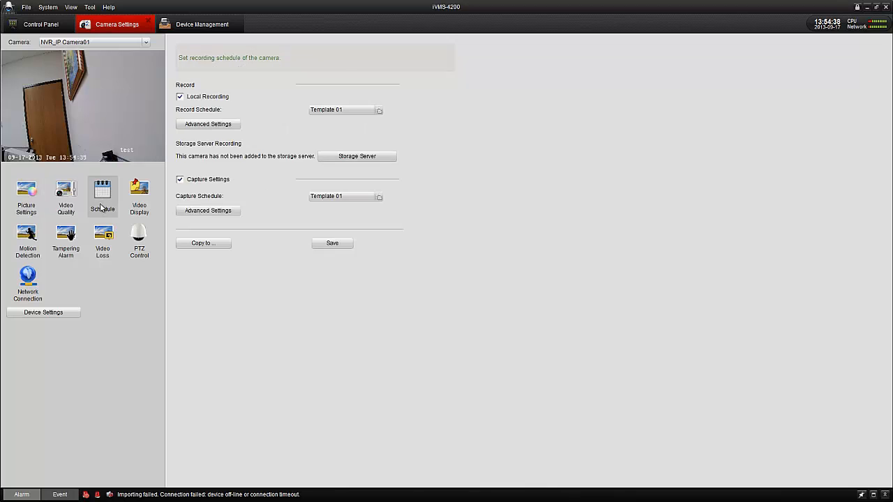
pyautogui.moveTo(66, 243)
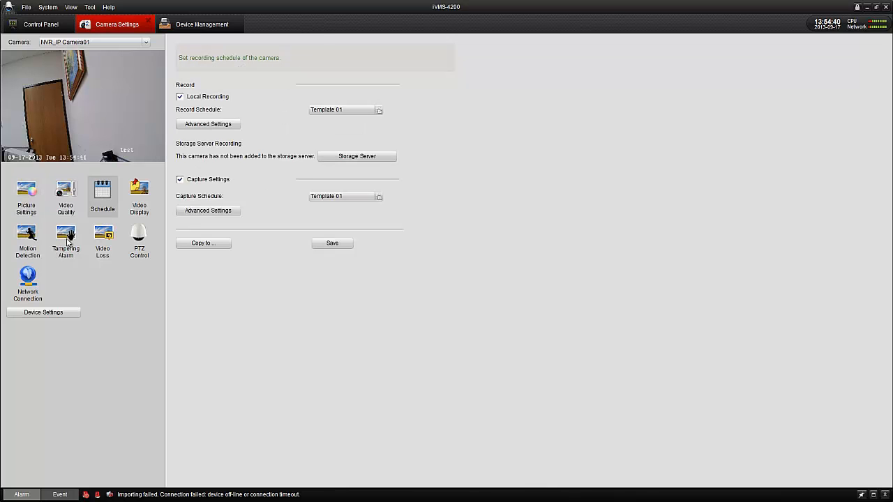
pyautogui.click(28, 236)
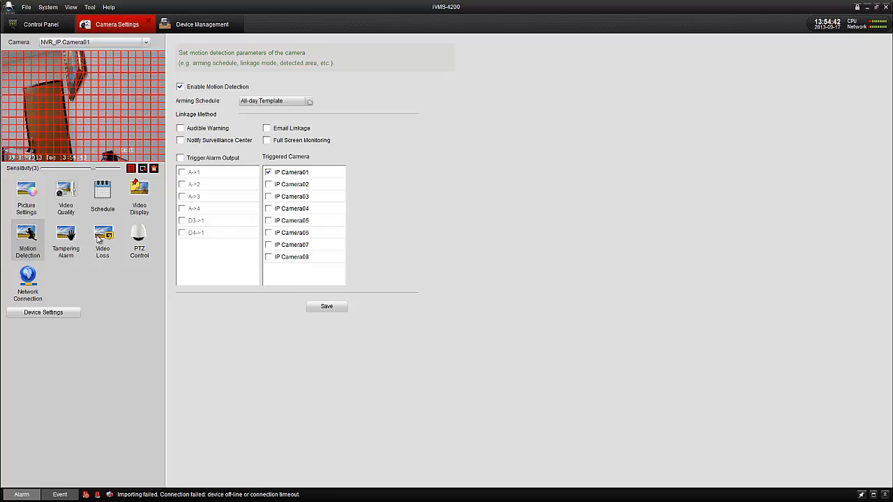
pyautogui.click(104, 237)
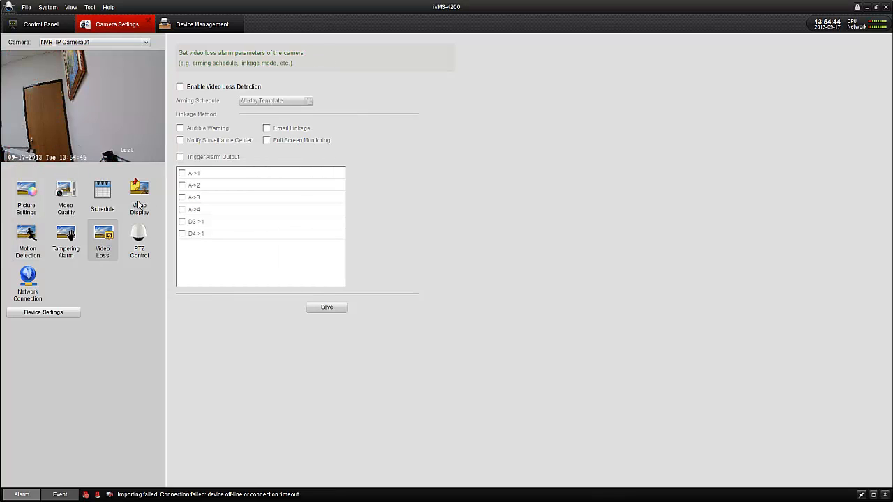
pyautogui.moveTo(151, 22)
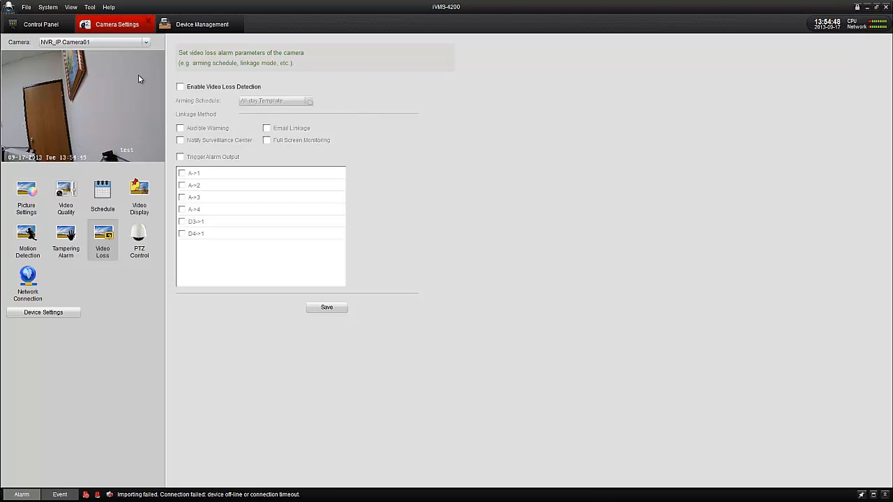
pyautogui.click(39, 23)
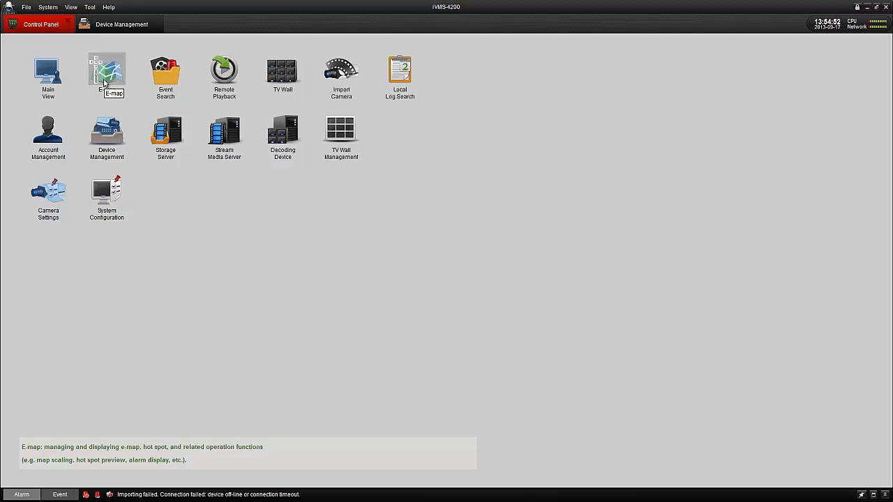
# Start adding a map in E-map, cancel the image and map info dialogs, and return to the Control Panel
pyautogui.click(106, 73)
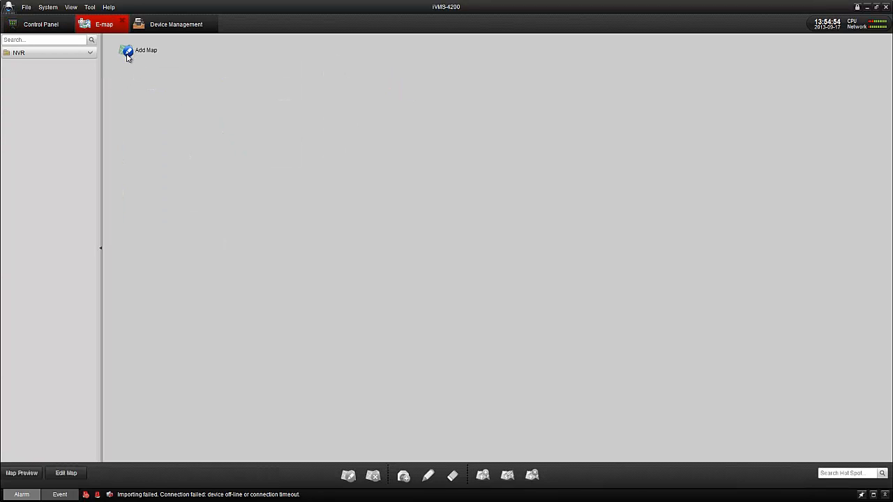
pyautogui.click(128, 52)
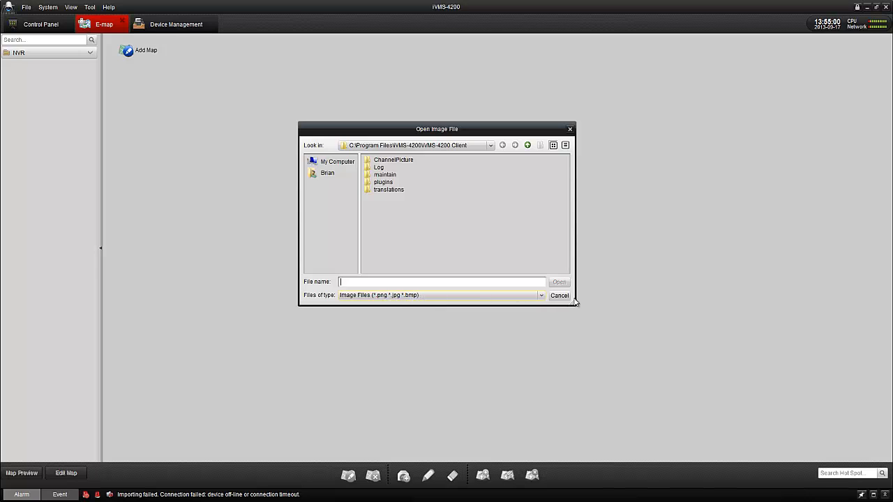
pyautogui.click(559, 295)
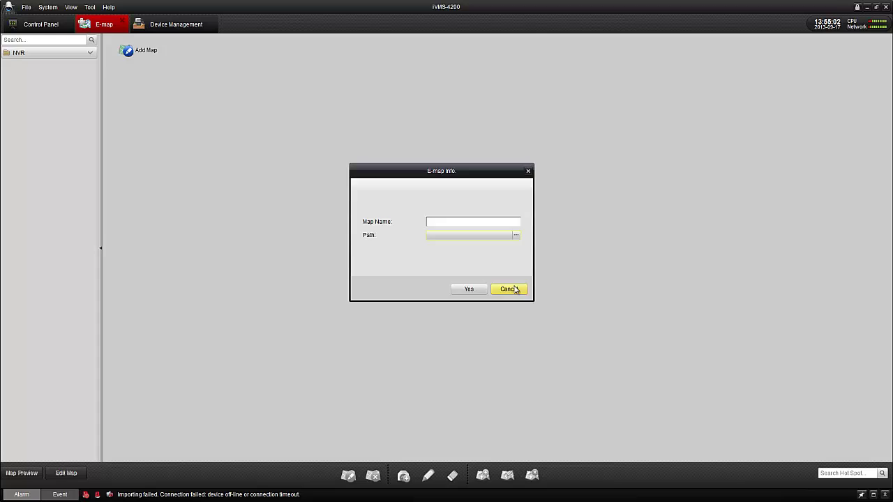
pyautogui.click(508, 289)
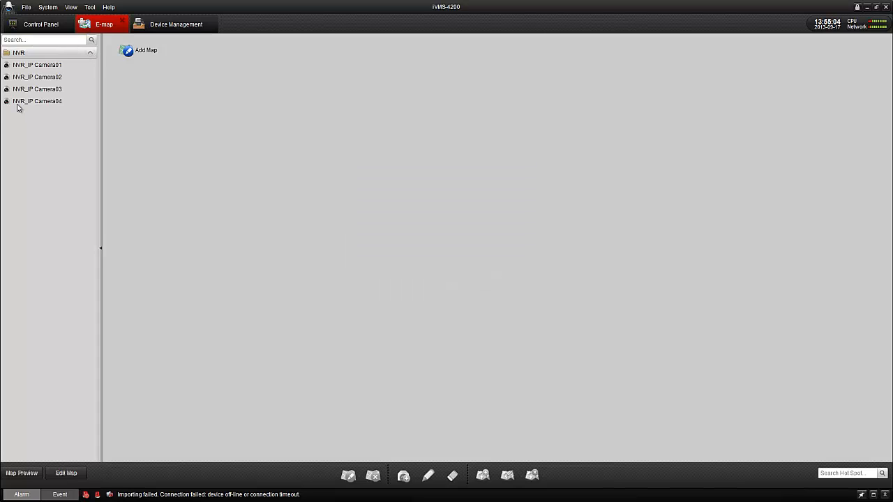
pyautogui.moveTo(240, 96)
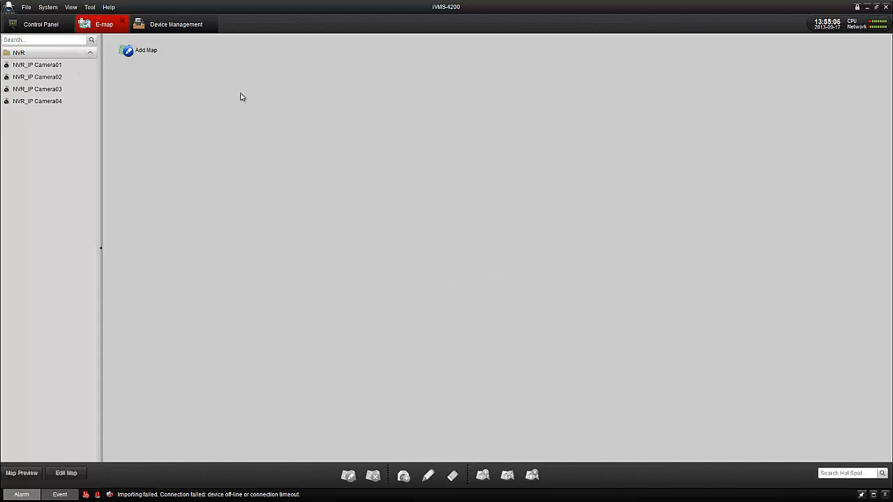
pyautogui.moveTo(238, 92)
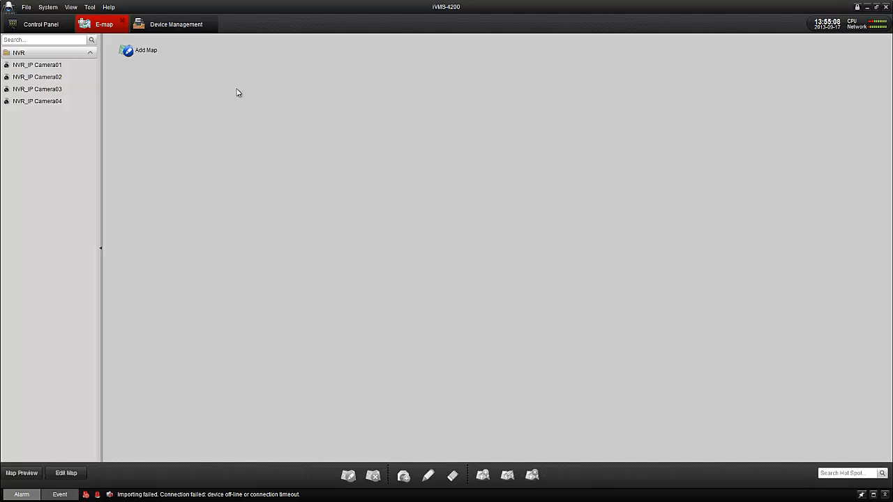
pyautogui.moveTo(225, 109)
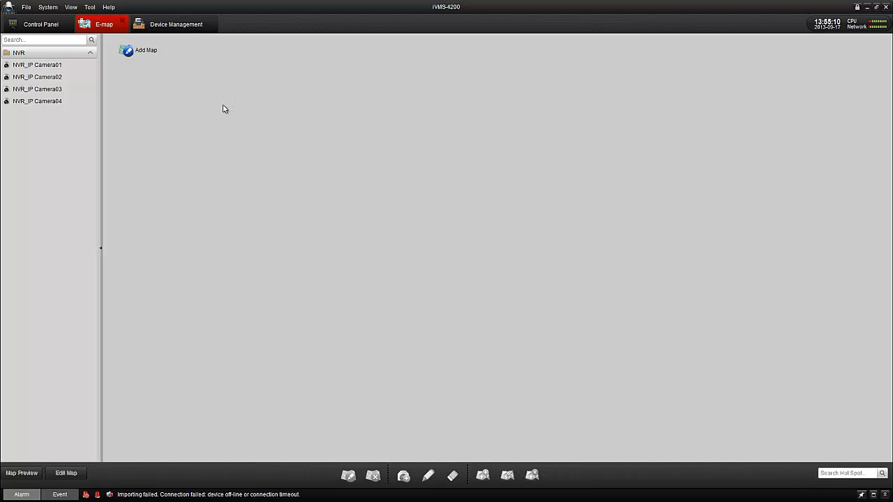
pyautogui.moveTo(312, 248)
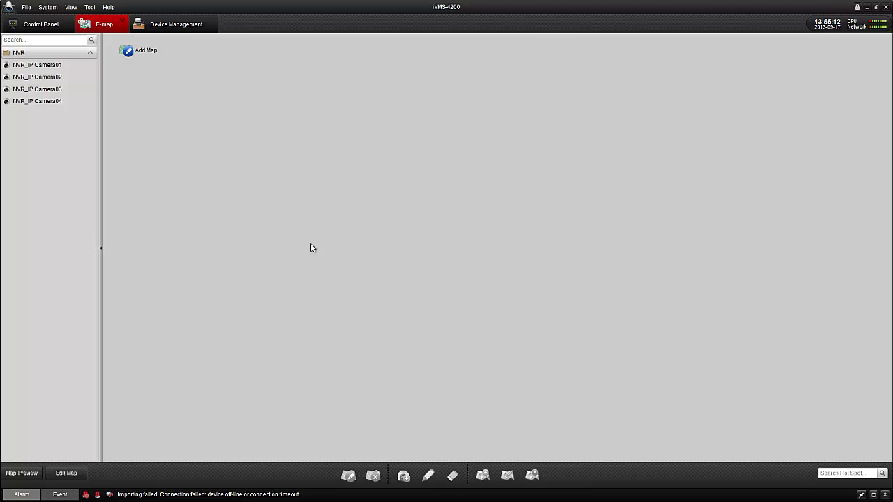
pyautogui.moveTo(126, 23)
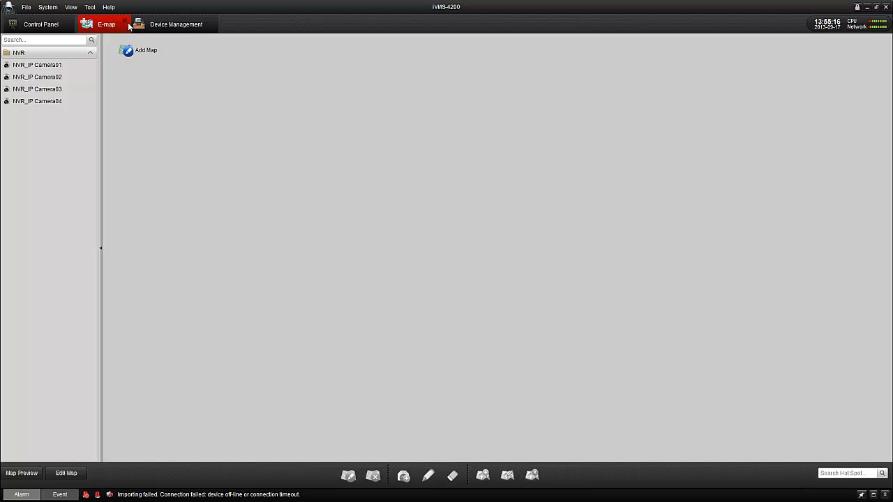
pyautogui.click(40, 25)
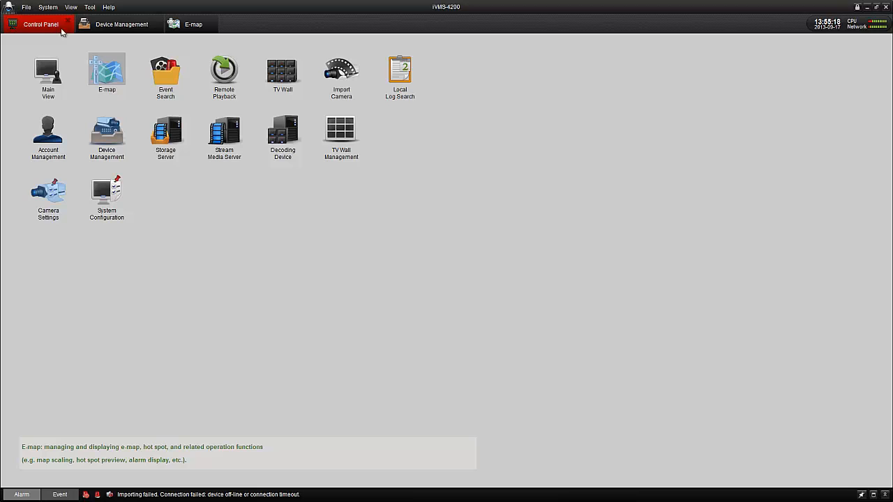
pyautogui.moveTo(223, 73)
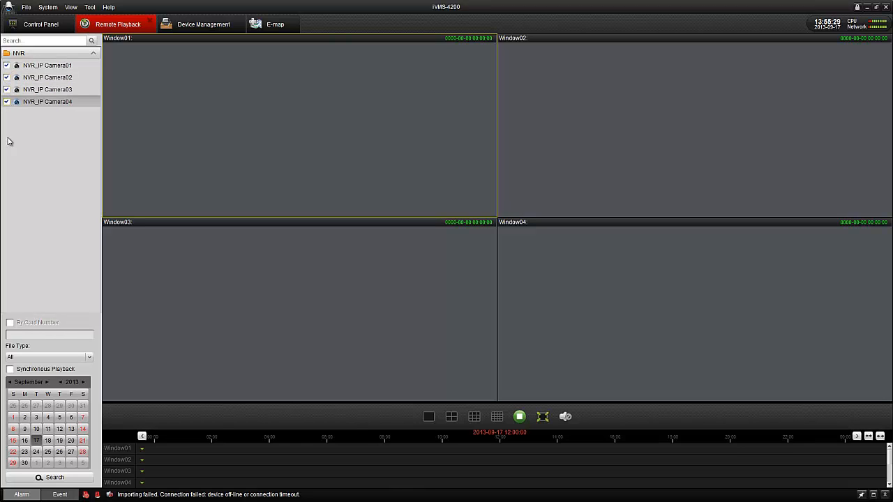
# Select the NVR cameras in Remote Playback to search their recordings
pyautogui.click(59, 429)
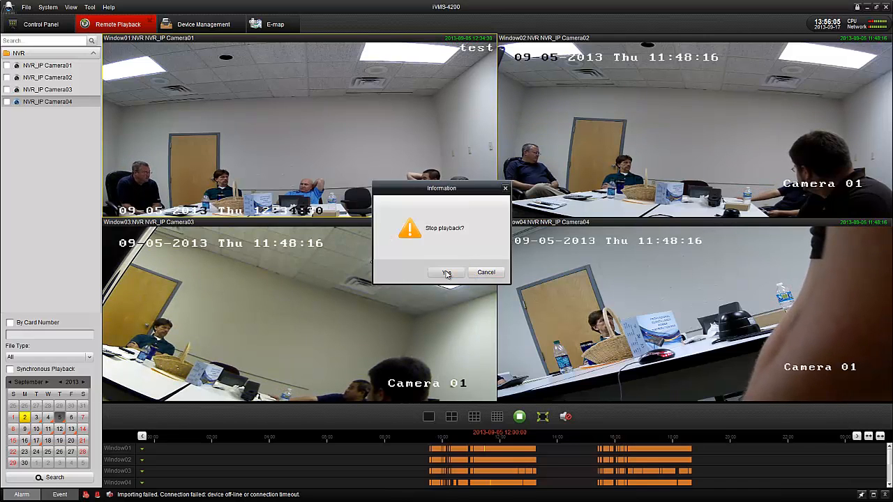
pyautogui.click(447, 272)
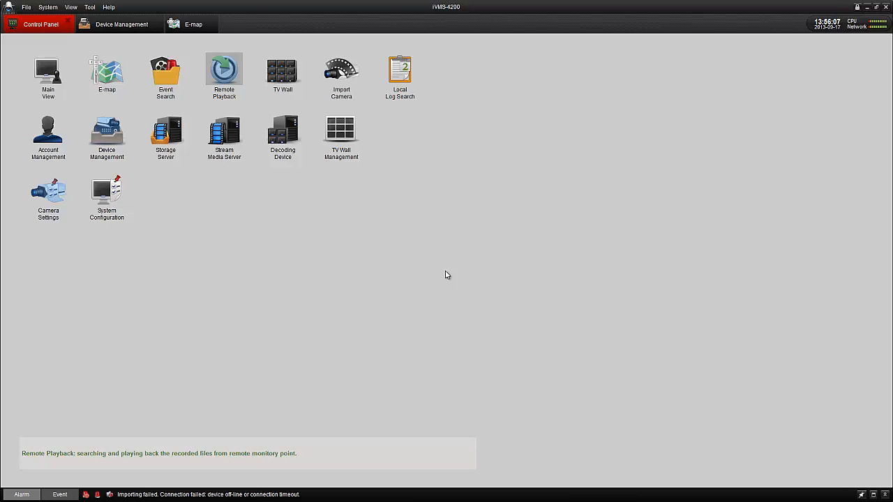
pyautogui.moveTo(184, 122)
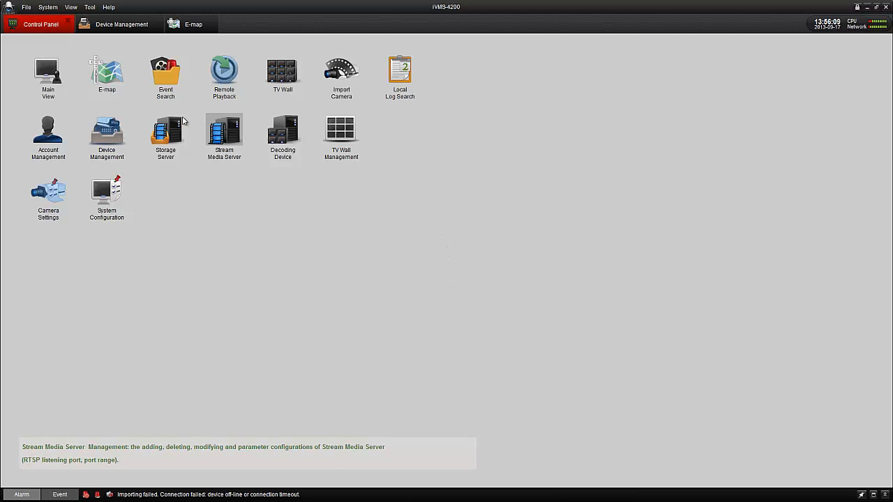
pyautogui.moveTo(48, 192)
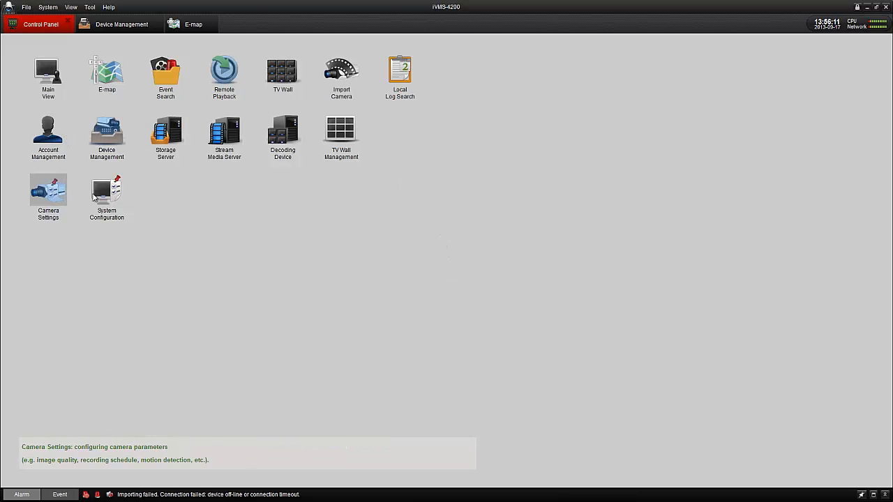
pyautogui.click(106, 192)
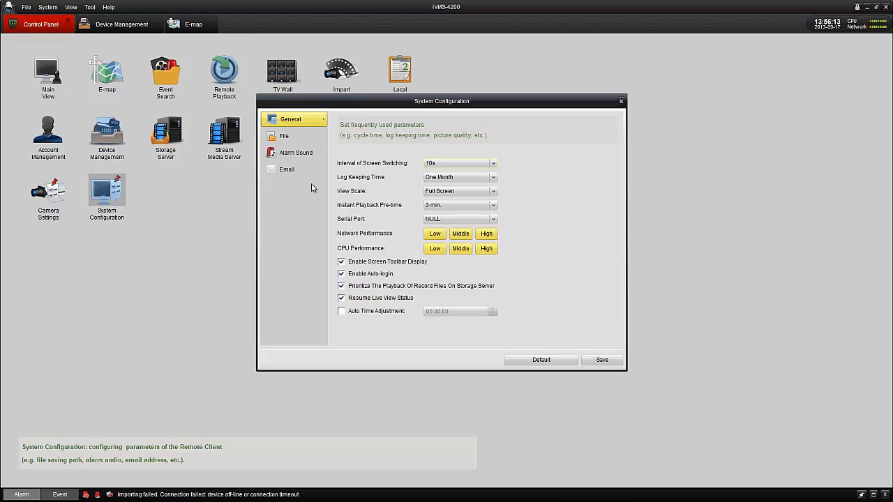
pyautogui.click(284, 135)
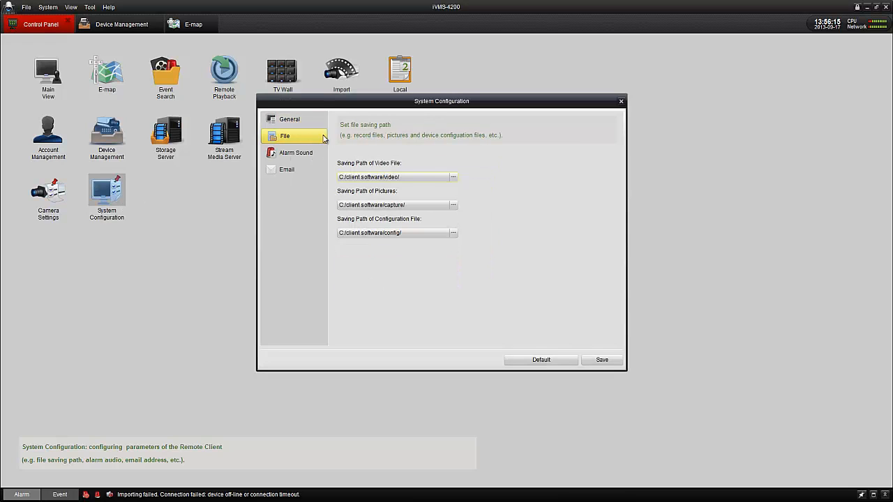
pyautogui.moveTo(383, 223)
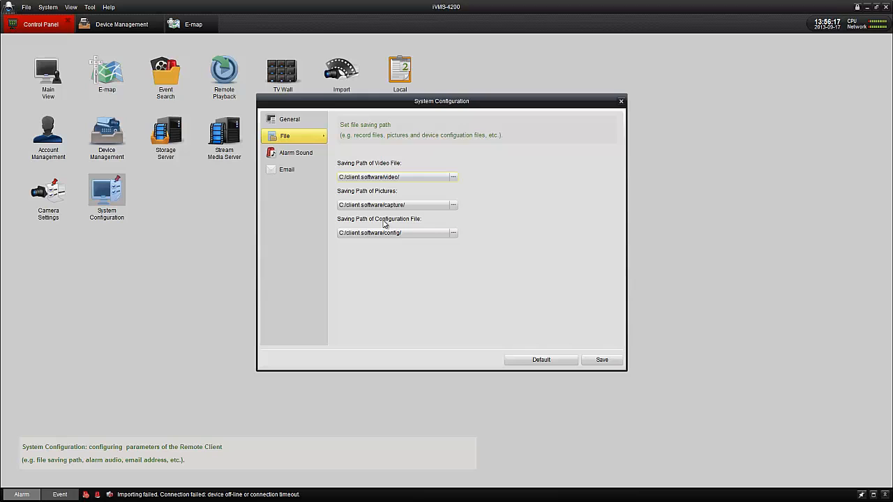
pyautogui.click(290, 118)
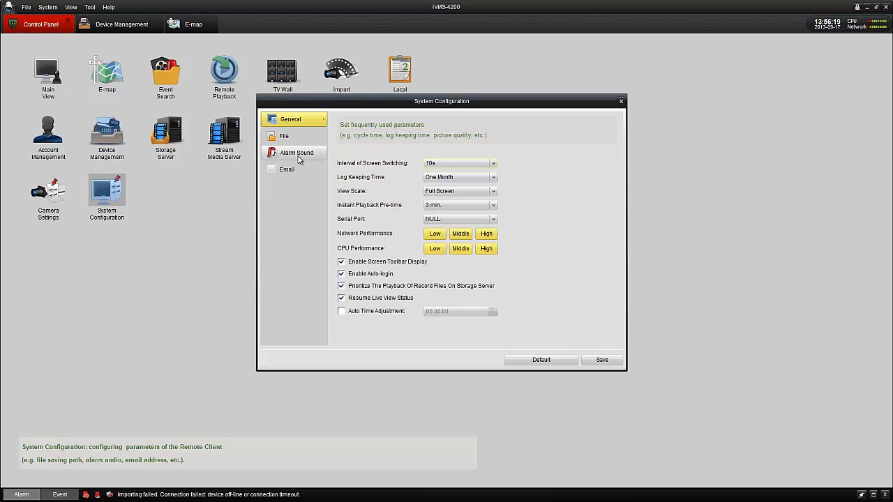
pyautogui.click(296, 152)
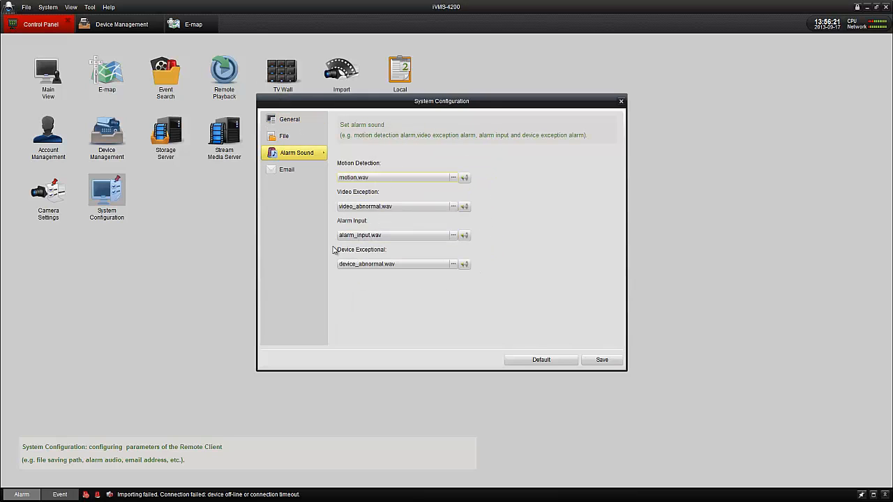
pyautogui.click(287, 170)
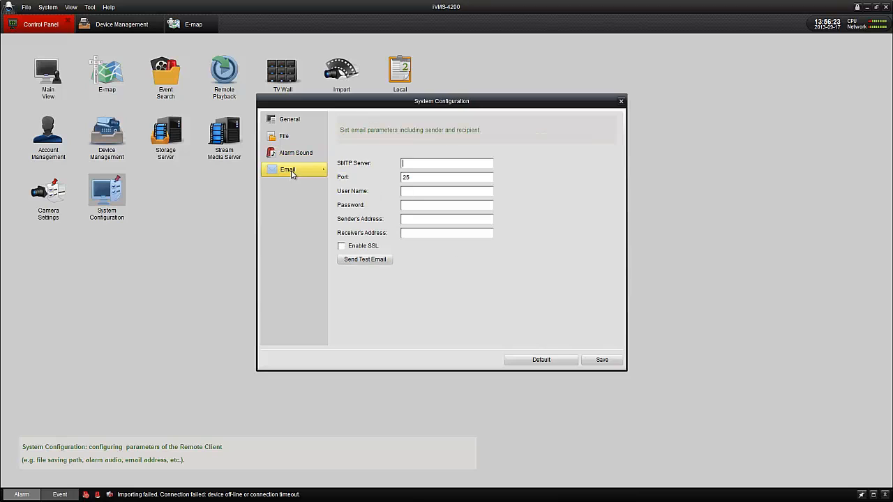
pyautogui.click(447, 232)
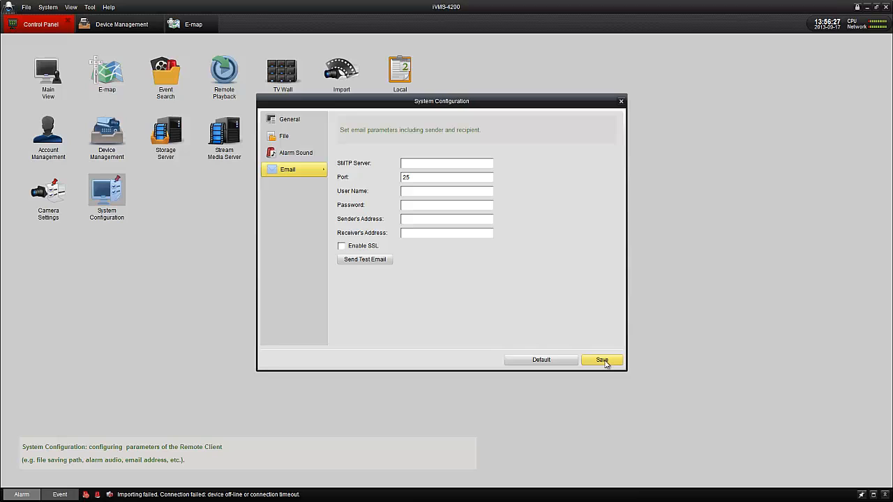
pyautogui.click(602, 360)
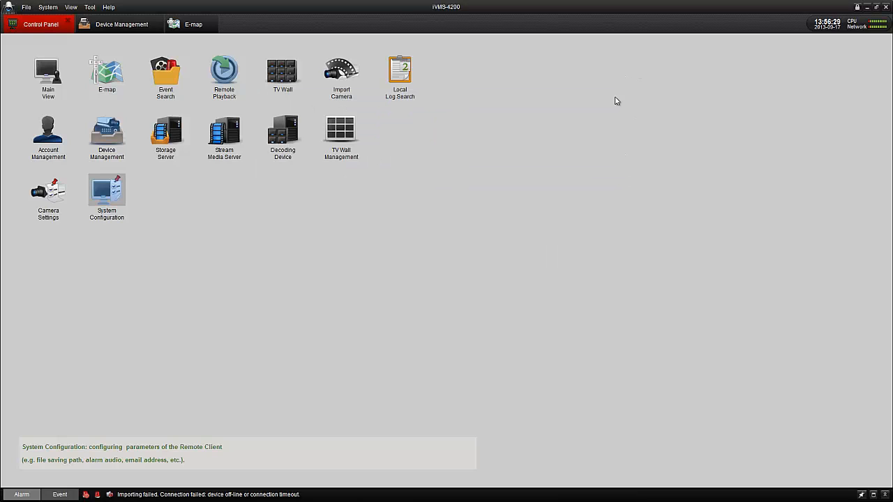
pyautogui.moveTo(340, 71)
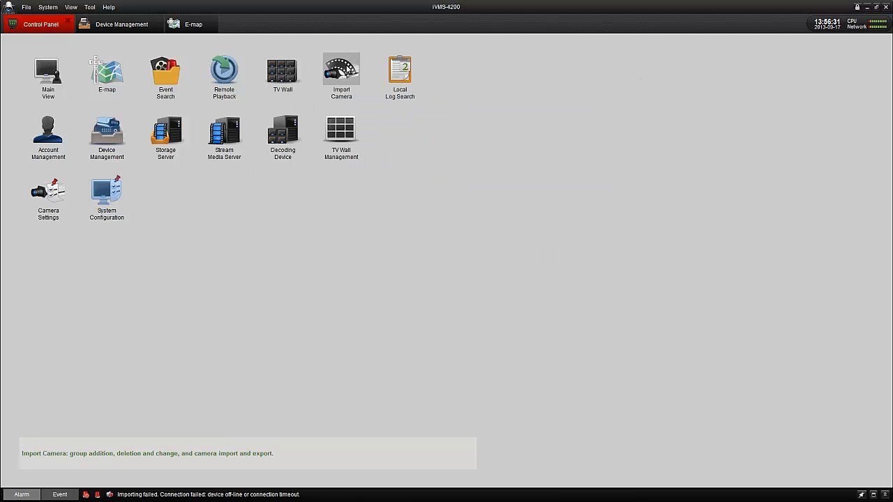
# Add a new camera group named 'camera 1-2' in Import Camera and confirm its creation
pyautogui.click(340, 70)
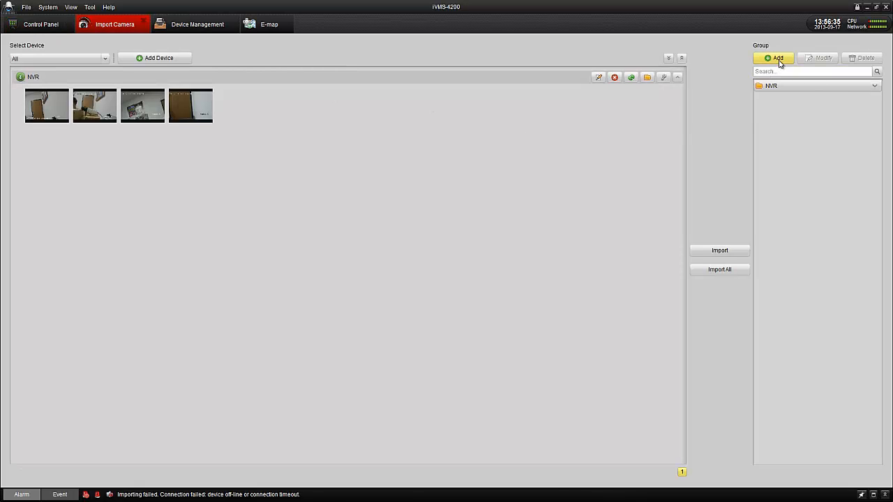
pyautogui.click(775, 58)
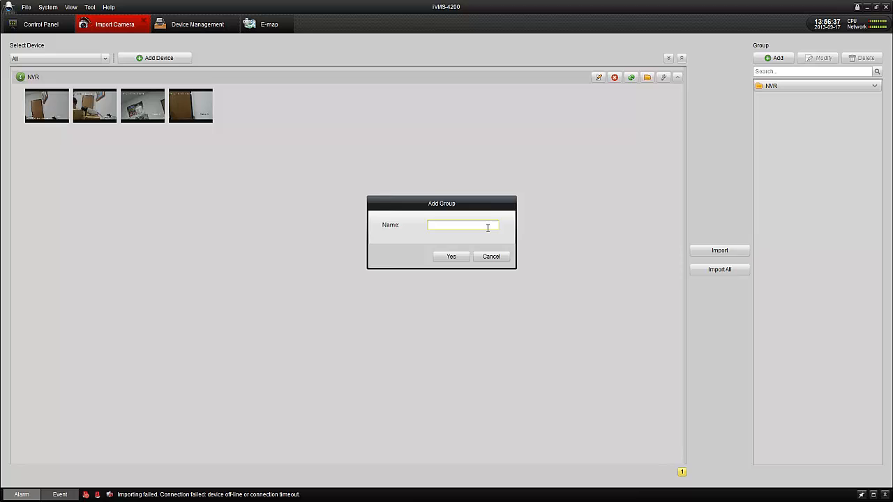
pyautogui.write('camera 1-2')
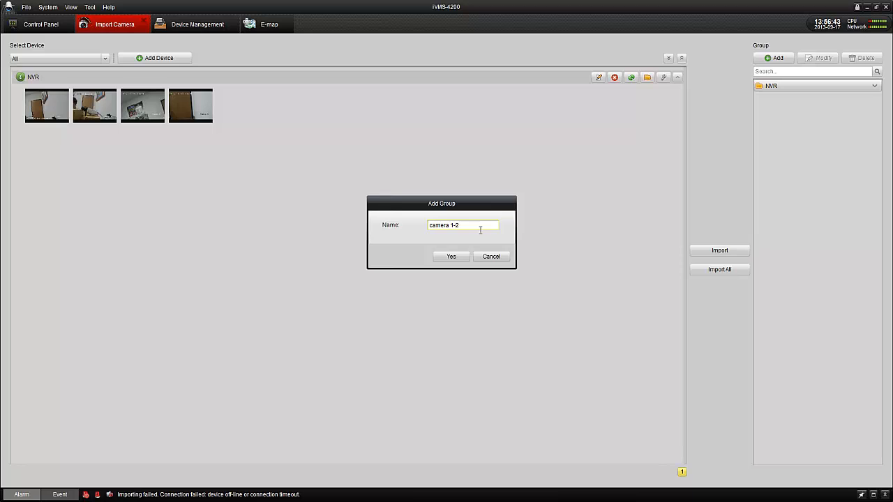
pyautogui.click(451, 257)
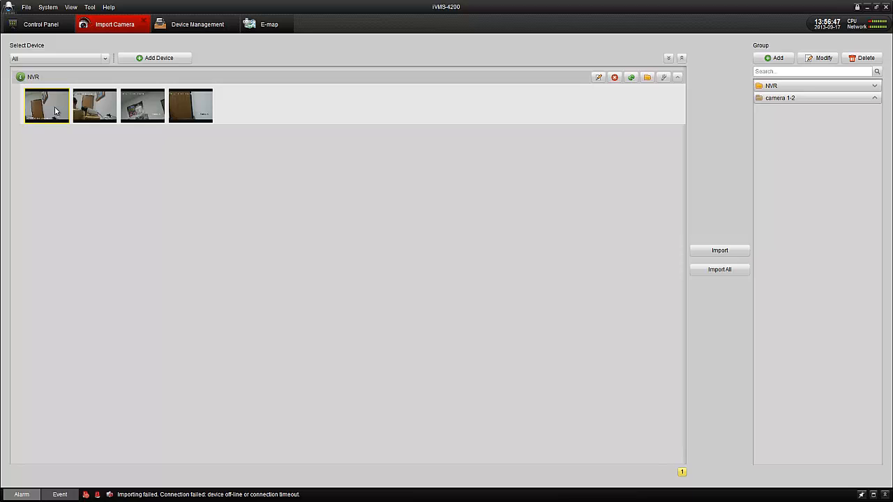
pyautogui.moveTo(67, 116)
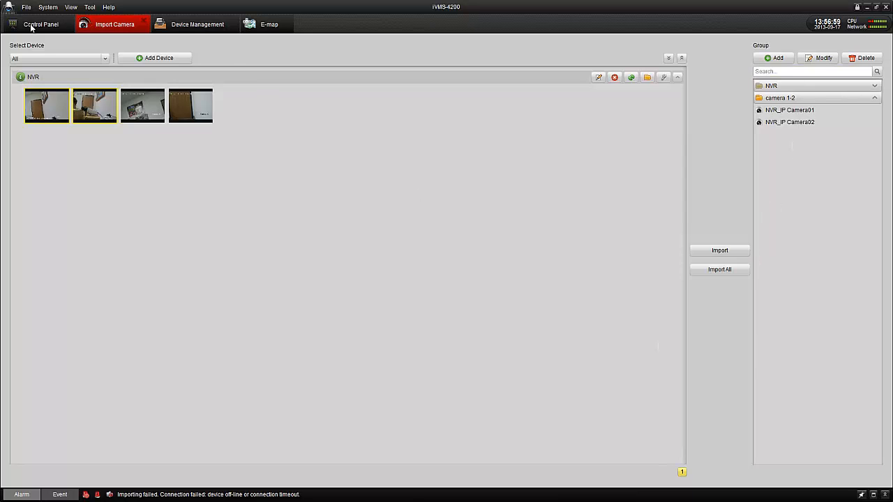
# Start live video on all panes in Main View and expand the camera 1-2 group
pyautogui.click(41, 25)
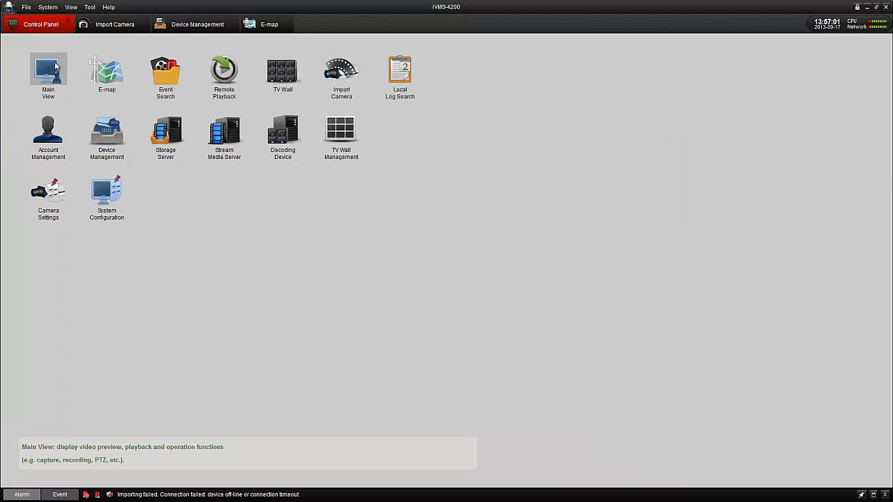
pyautogui.click(47, 70)
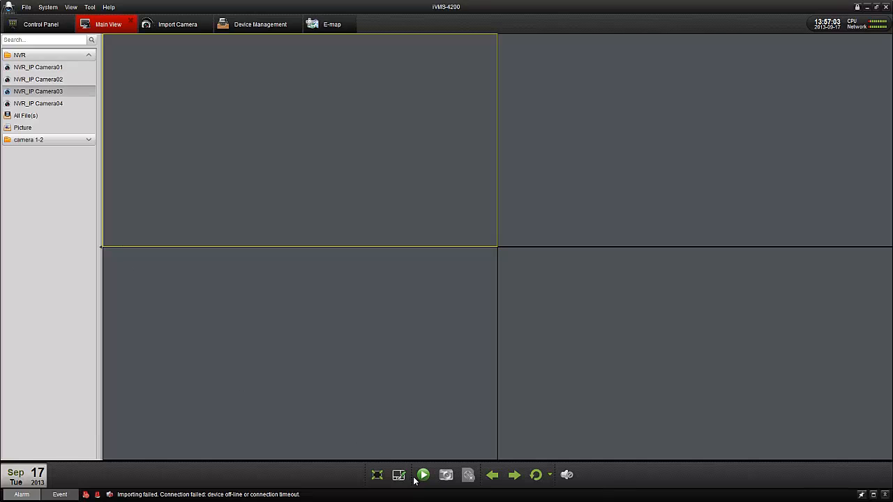
pyautogui.click(423, 474)
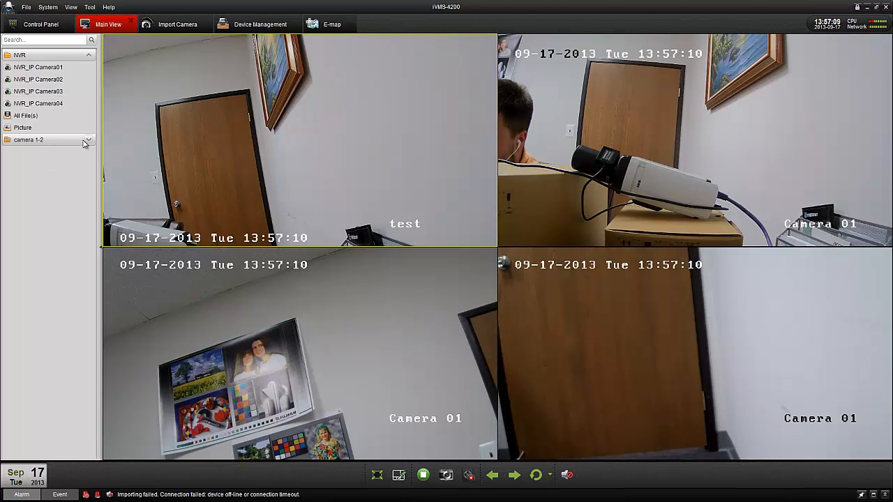
pyautogui.click(88, 140)
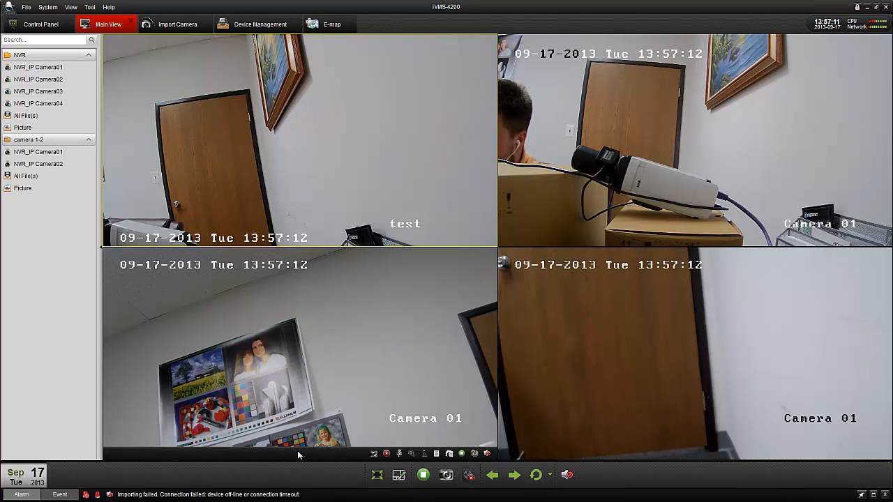
# Switch the live view to a 64-pane split layout, then return to the Control Panel
pyautogui.click(378, 477)
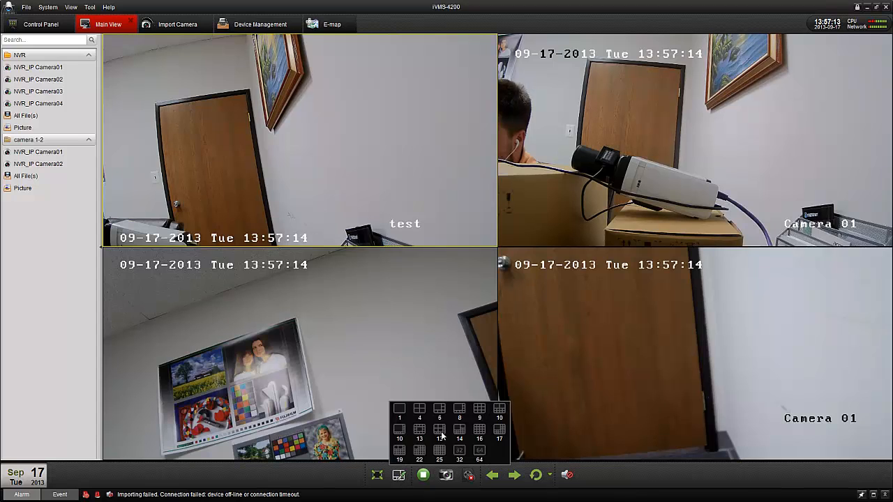
pyautogui.click(479, 430)
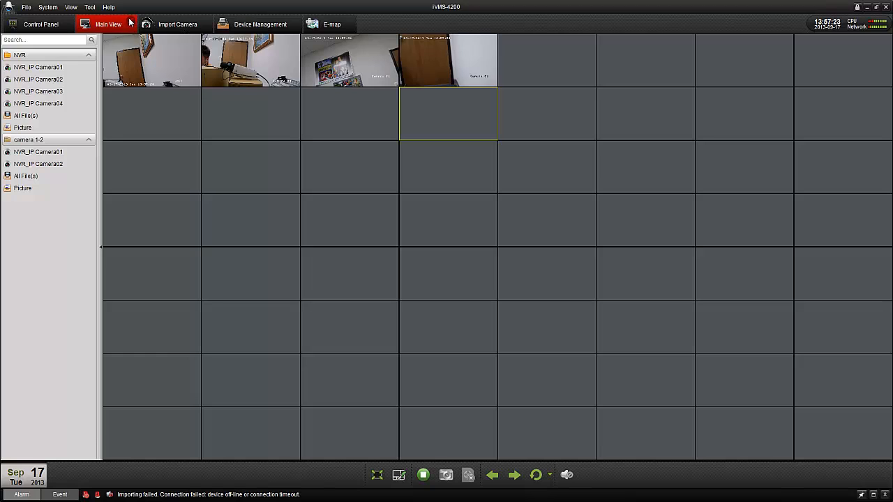
pyautogui.moveTo(14, 21)
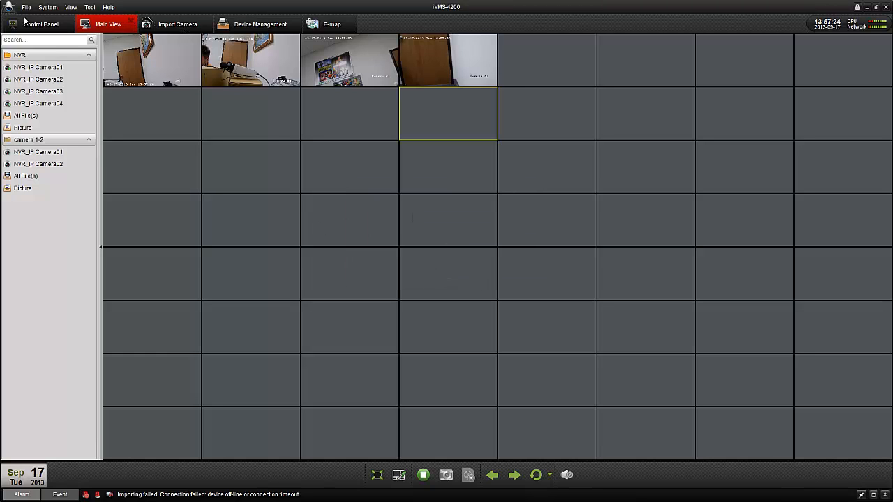
pyautogui.click(39, 24)
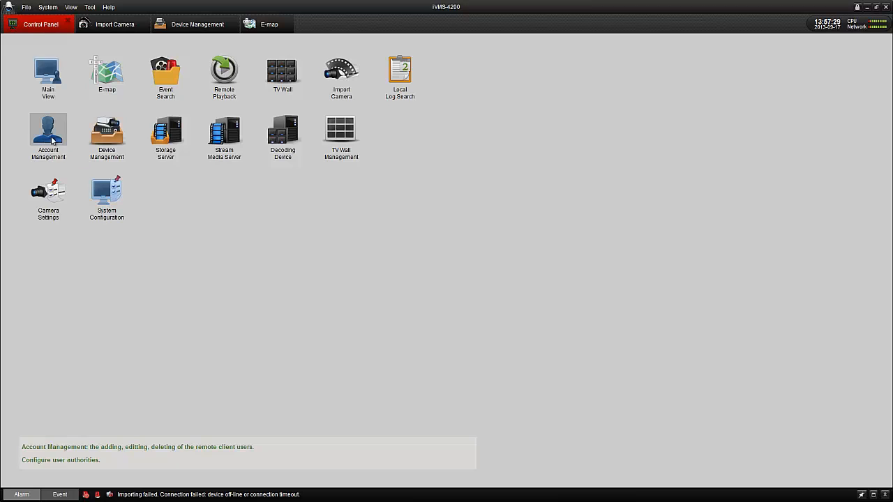
# In Account Management add operator user 'John' with a password and live-view rights on all cameras
pyautogui.click(47, 131)
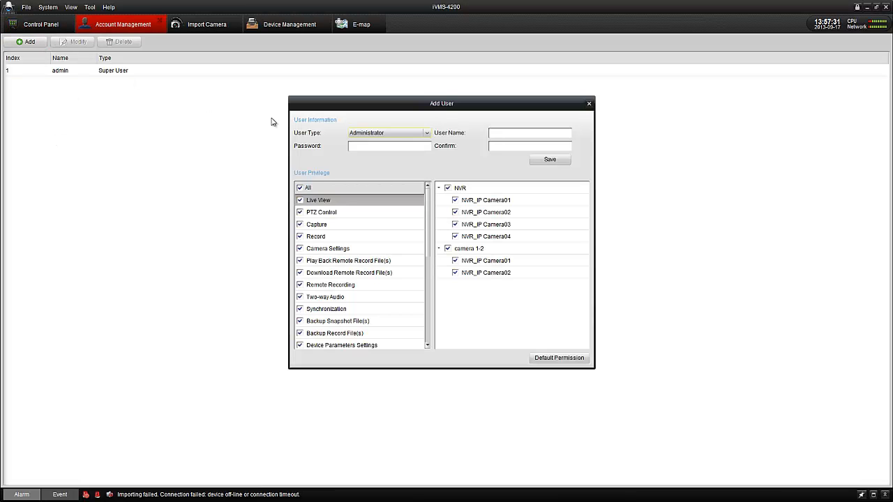
pyautogui.scroll(-3)
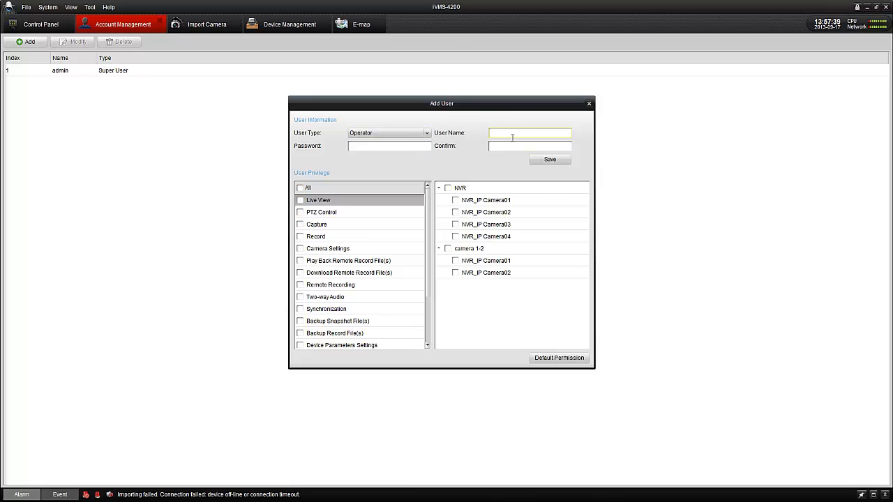
pyautogui.write('Jo')
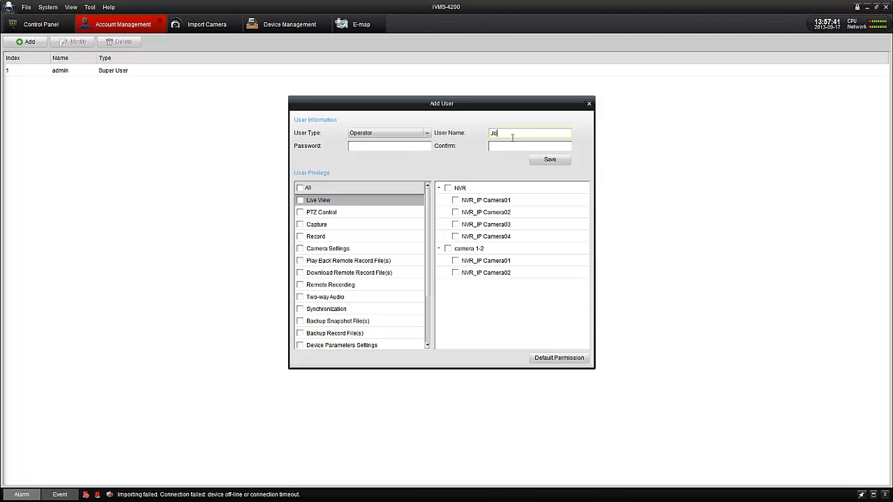
pyautogui.click(388, 147)
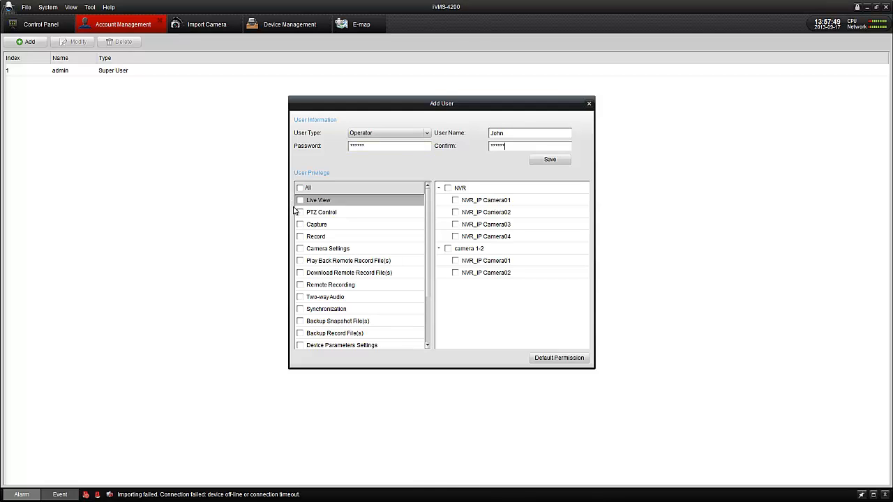
pyautogui.click(300, 201)
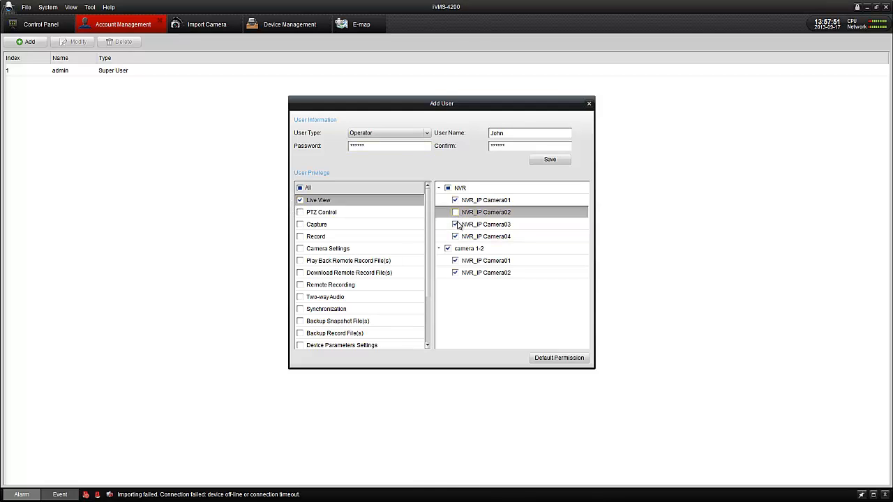